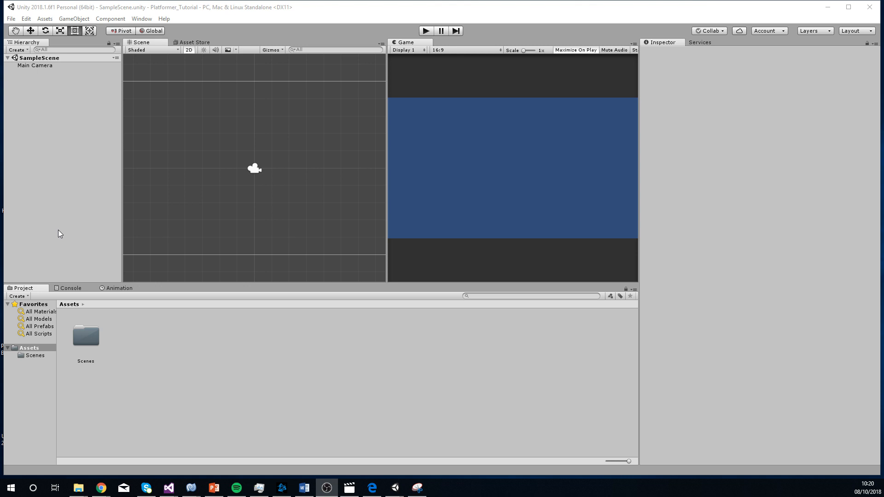
pyautogui.moveTo(79, 187)
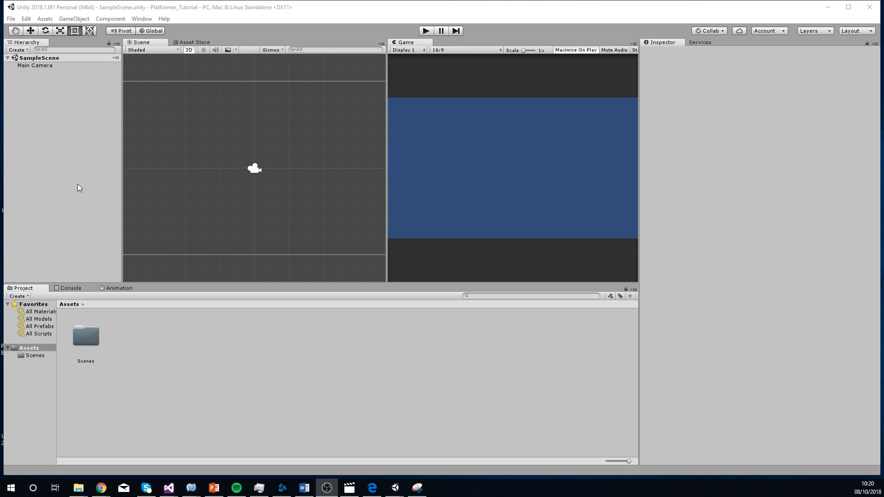
pyautogui.moveTo(38, 137)
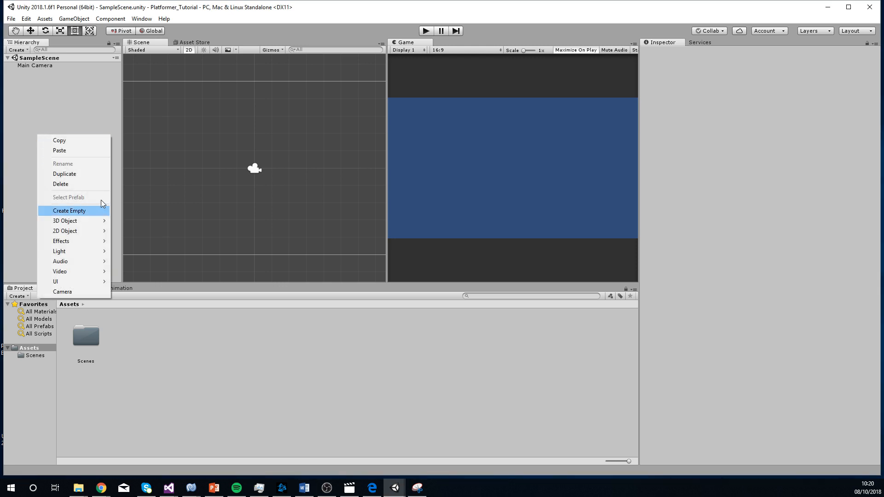
pyautogui.moveTo(65, 231)
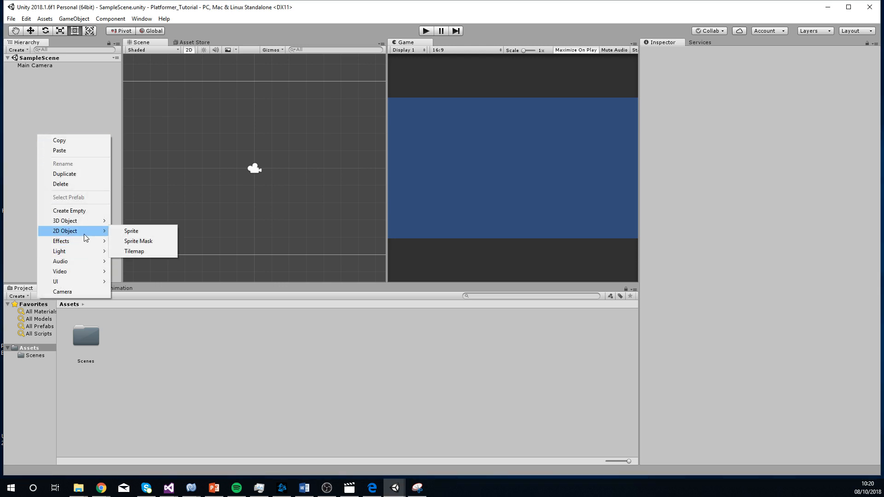
# Create a new sprite object and set its image to the Knob circle.
pyautogui.click(131, 231)
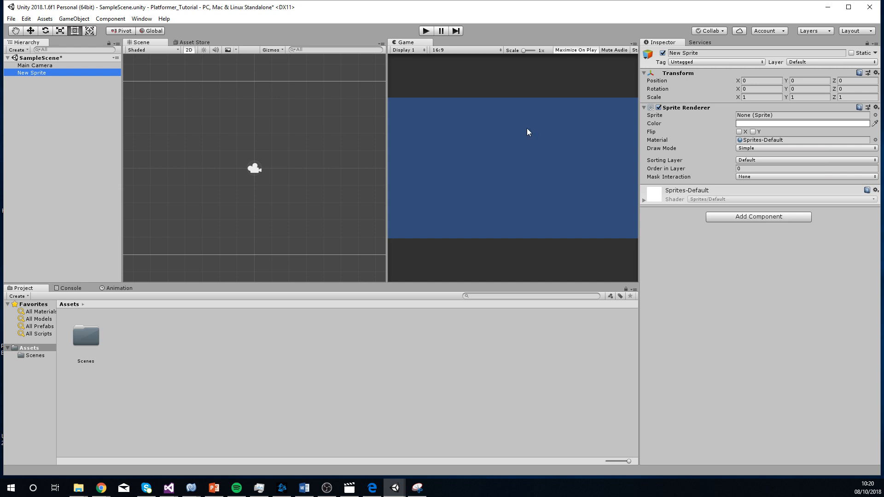
pyautogui.moveTo(746, 118)
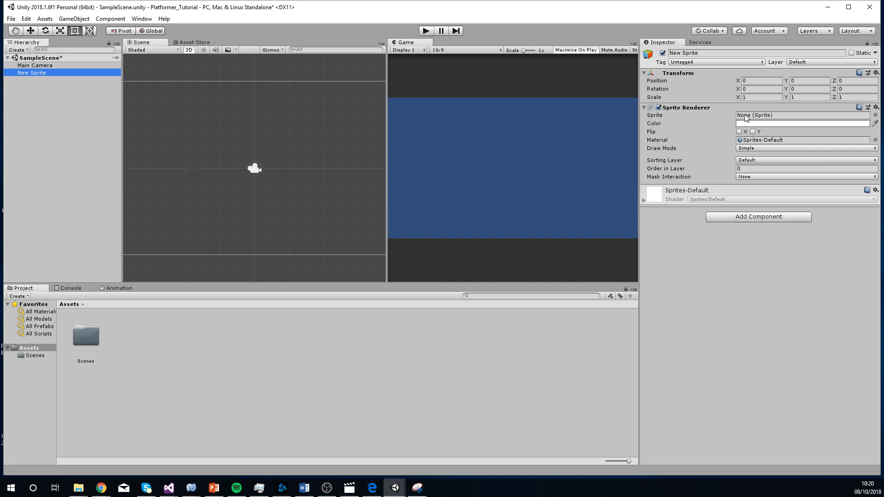
pyautogui.click(800, 115)
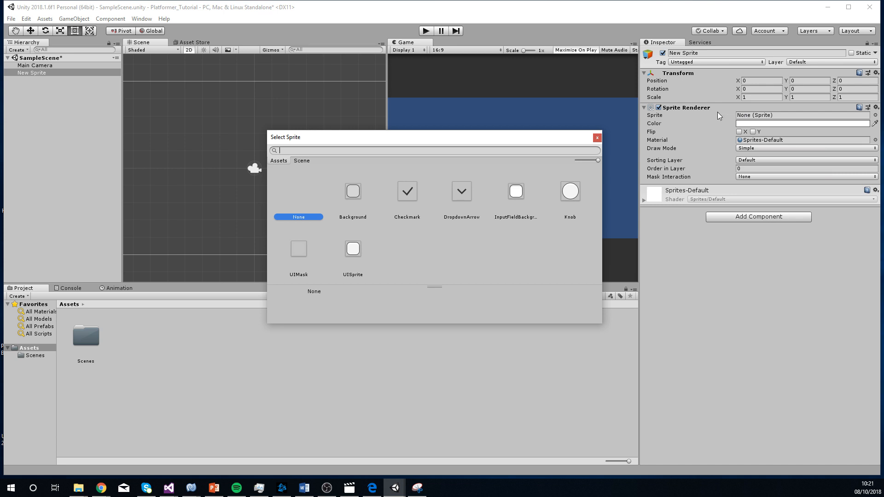
pyautogui.moveTo(518, 226)
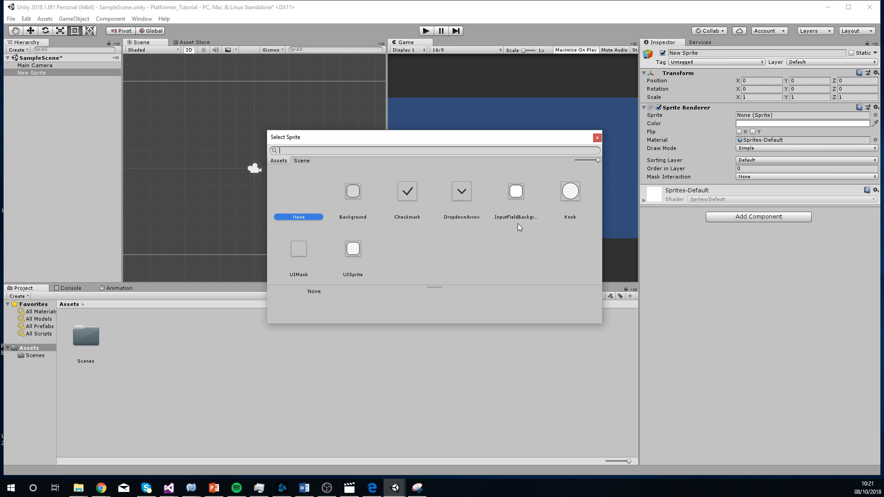
pyautogui.click(569, 190)
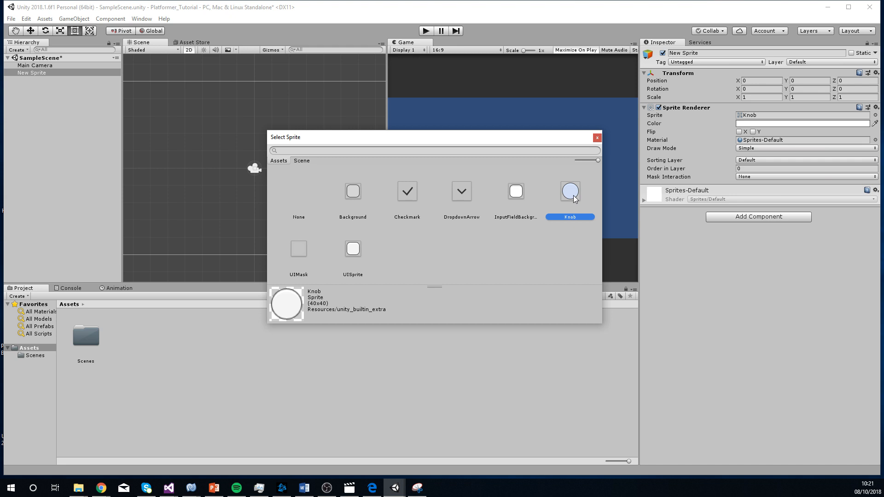
pyautogui.doubleClick(569, 190)
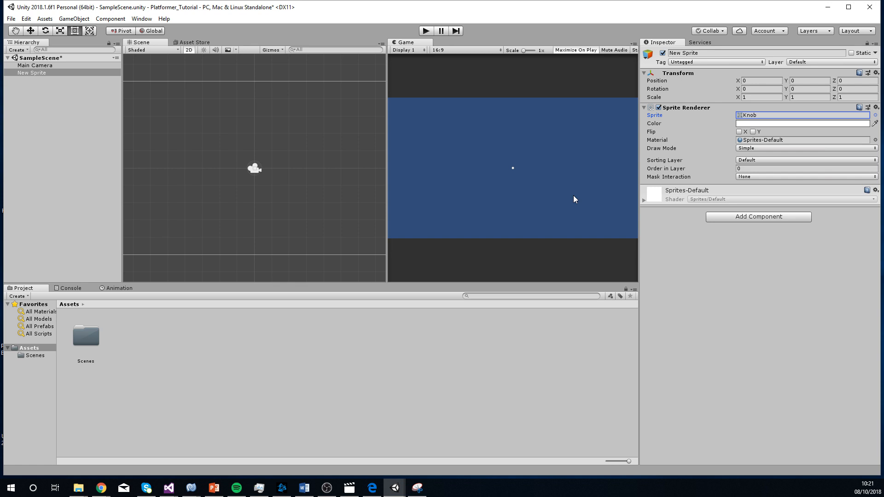
# Scale the sprite to 5 on X and Y and rename it Character.
pyautogui.click(760, 97)
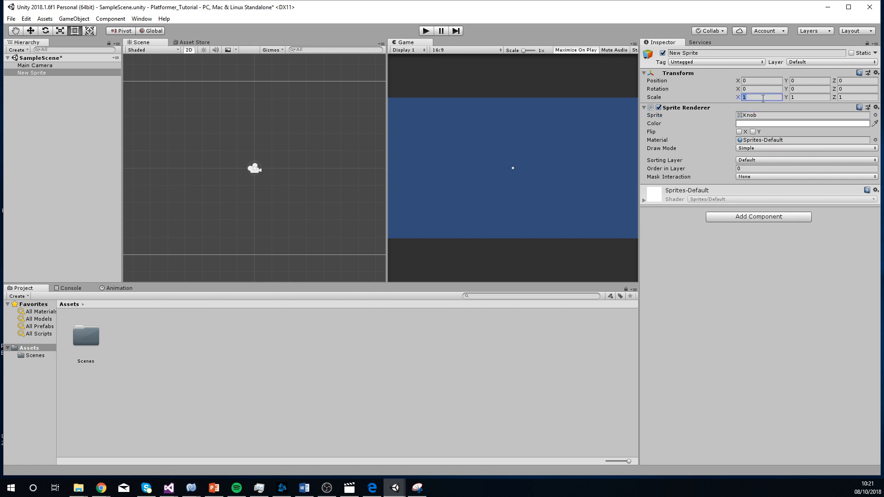
pyautogui.write('3')
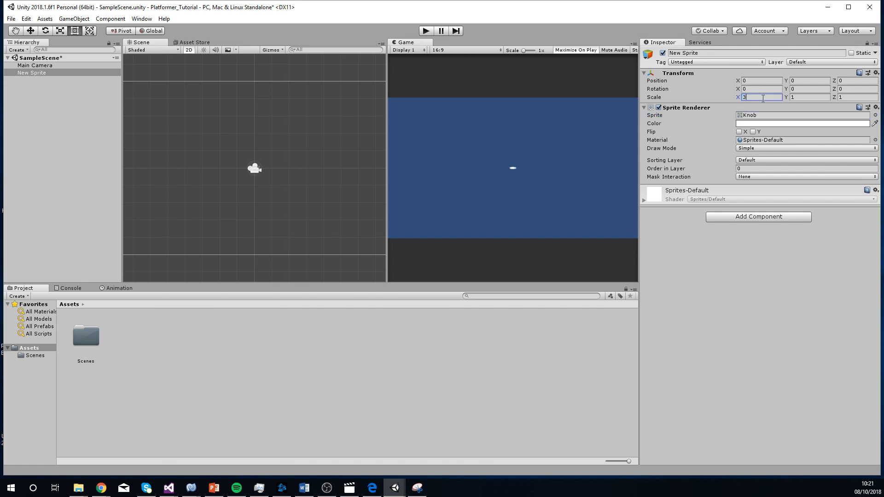
pyautogui.write('3')
pyautogui.click(810, 97)
pyautogui.write('5')
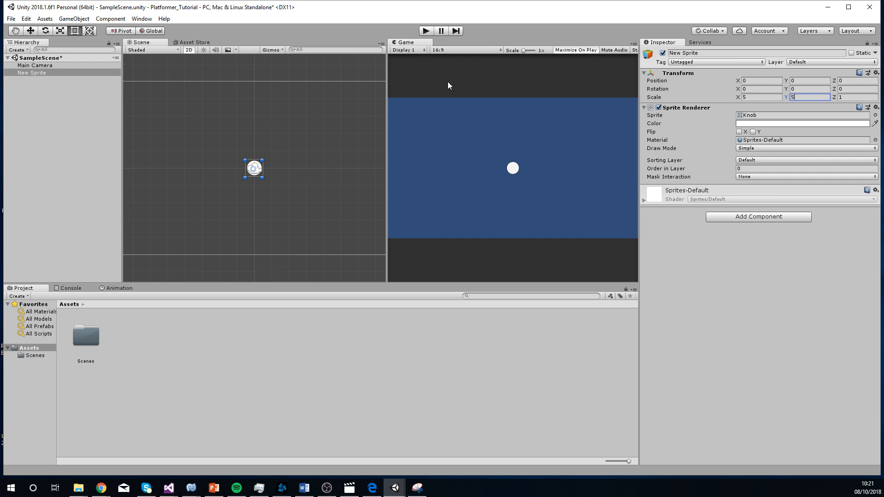
pyautogui.write('Character')
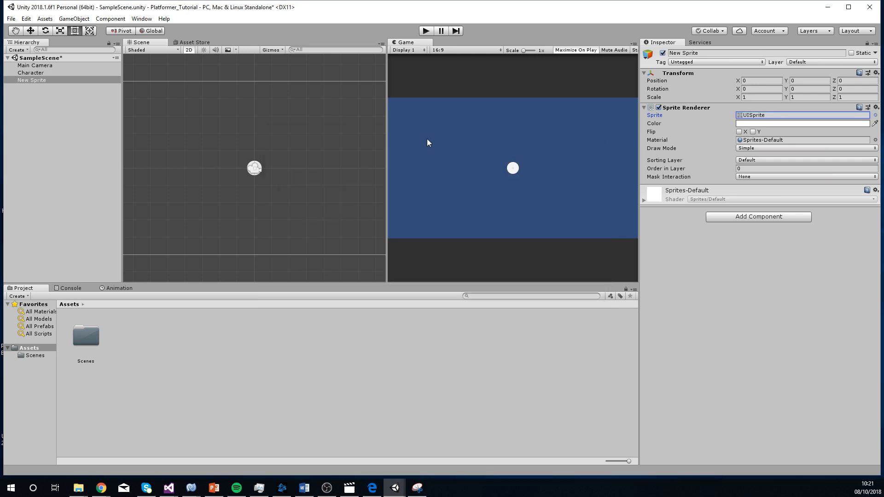
# Stretch the second sprite into a wide thin strip and rename it Floor.
pyautogui.moveTo(427, 143); pyautogui.dragTo(271, 127)
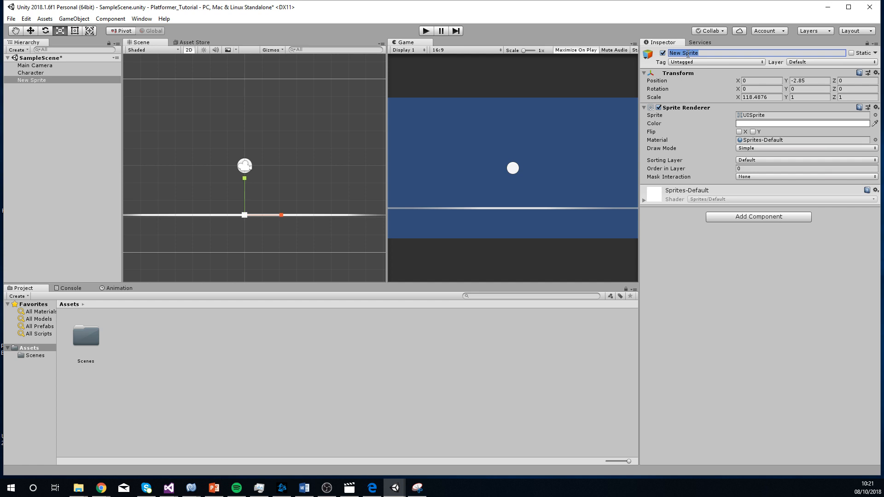
pyautogui.write('Floor')
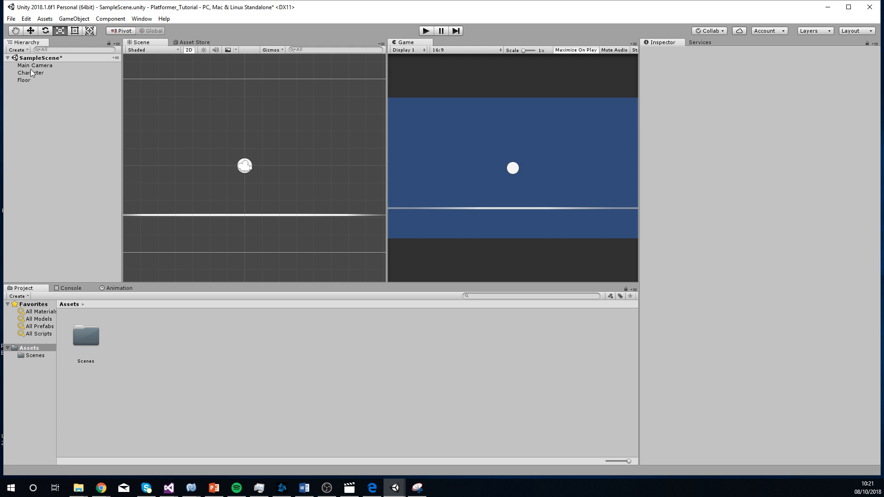
# Add Rigidbody 2D and Circle Collider 2D components to Character, then select Floor.
pyautogui.click(30, 72)
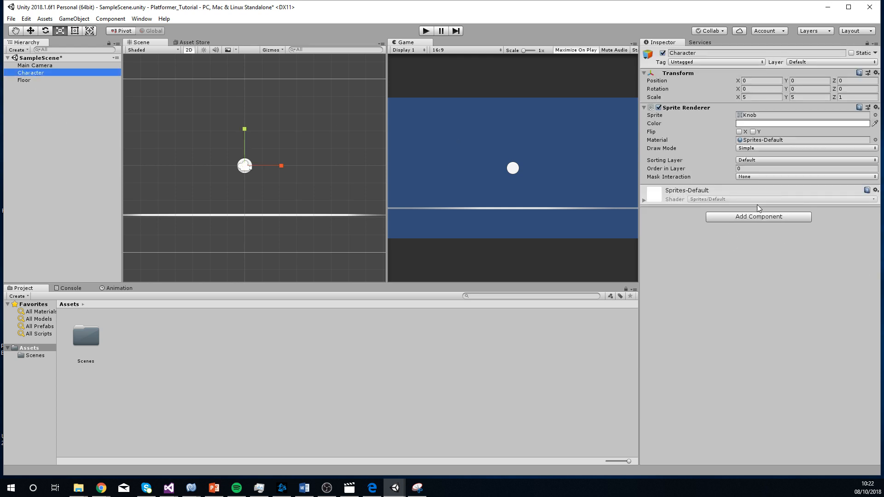
pyautogui.moveTo(758, 216)
pyautogui.write('rigi')
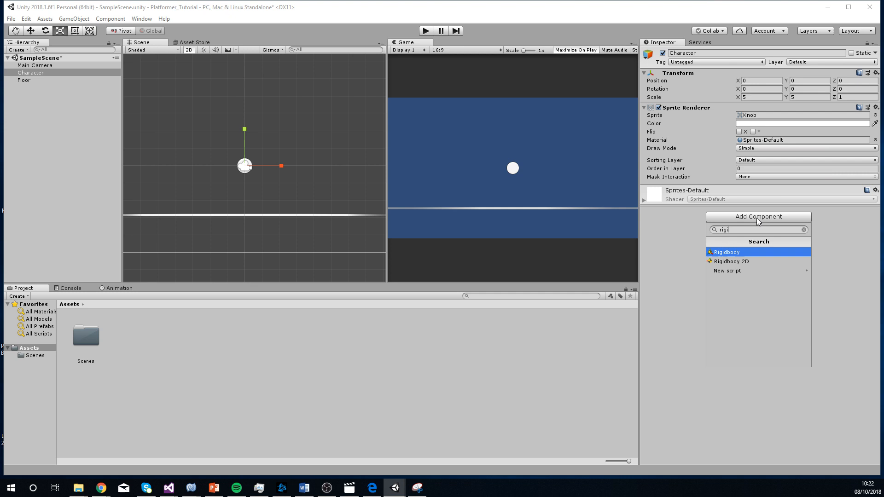
pyautogui.click(726, 251)
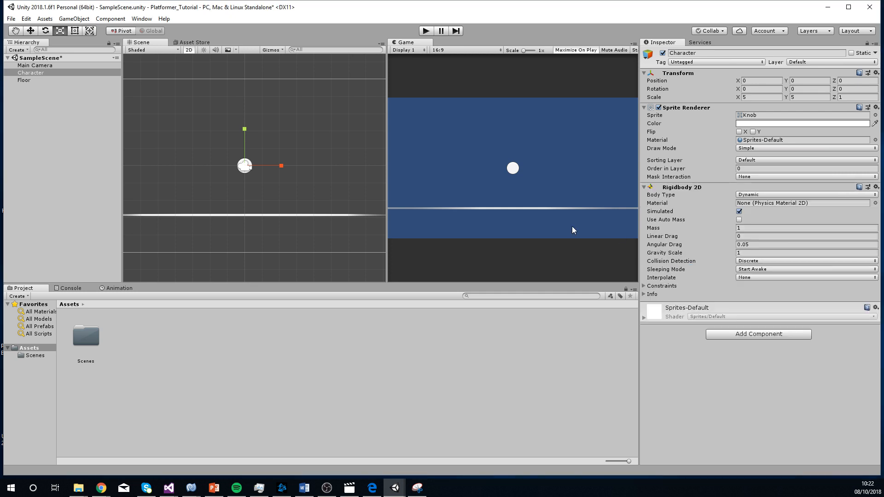
pyautogui.moveTo(424, 40)
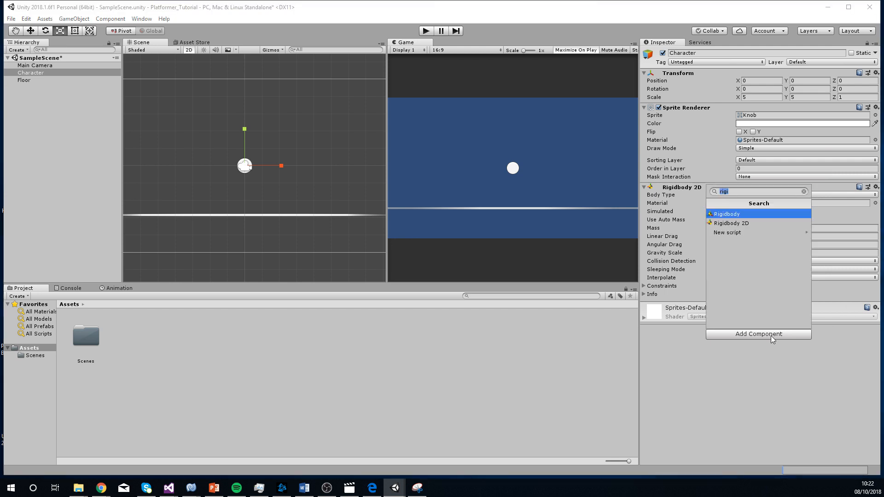
pyautogui.click(726, 214)
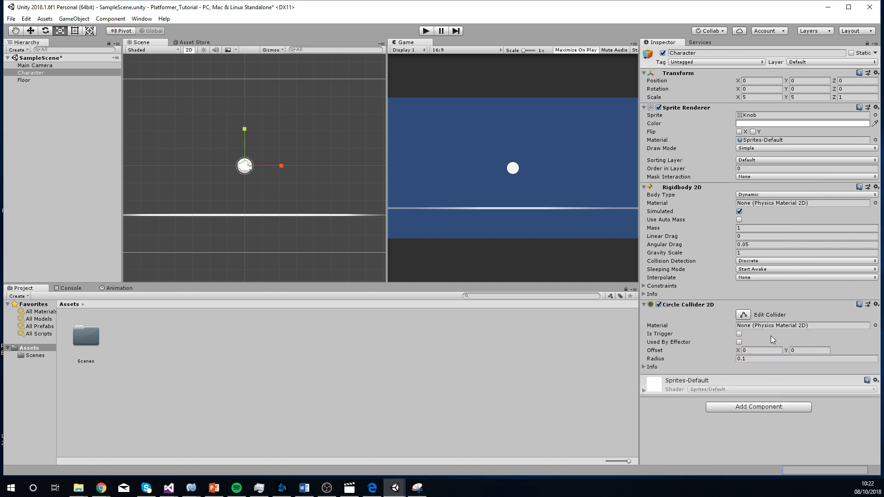
pyautogui.click(24, 80)
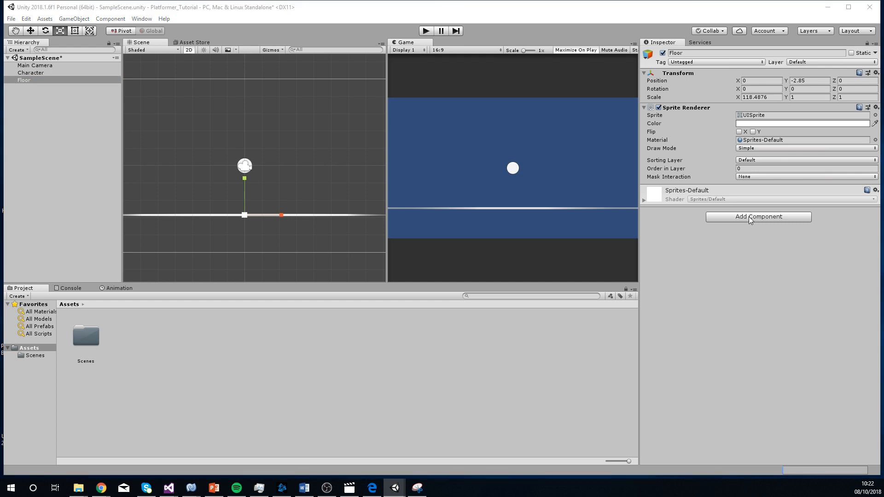
# Add a Box Collider 2D to Floor, check Character's components, then reselect Floor.
pyautogui.write('bo')
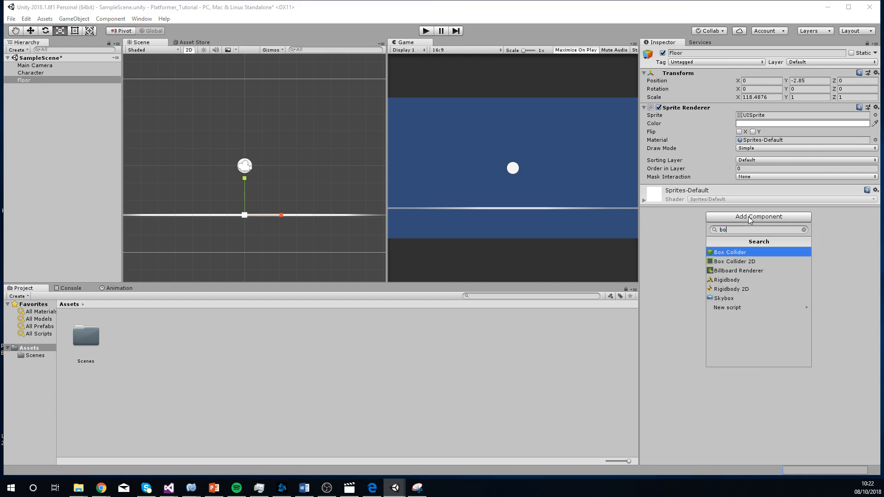
pyautogui.click(734, 261)
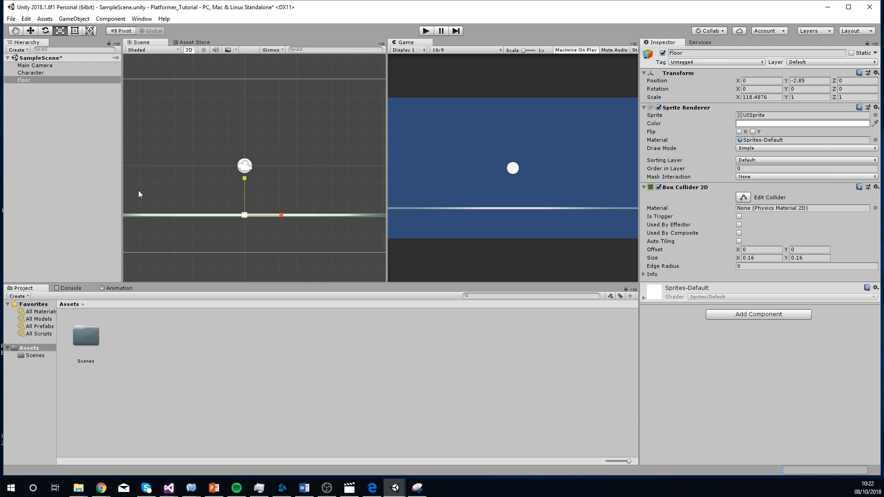
pyautogui.click(31, 72)
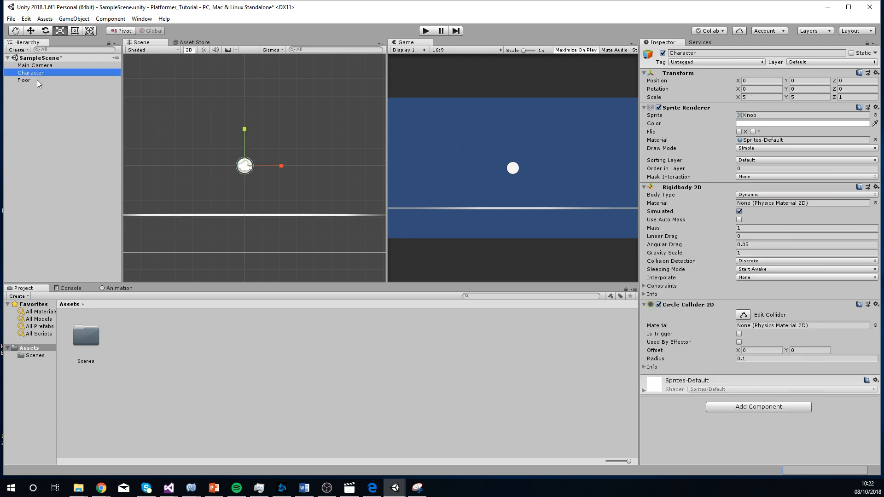
pyautogui.click(25, 80)
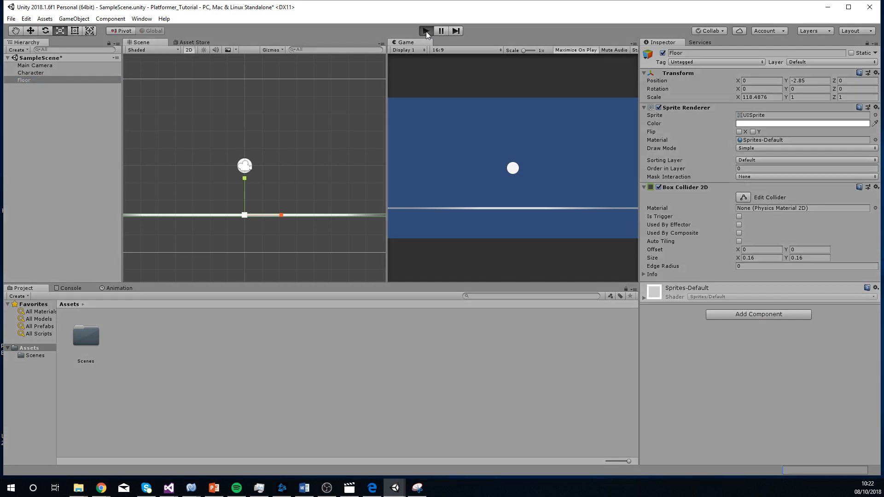
# Play the scene to watch Character fall onto Floor, then stop and reselect Character.
pyautogui.click(426, 31)
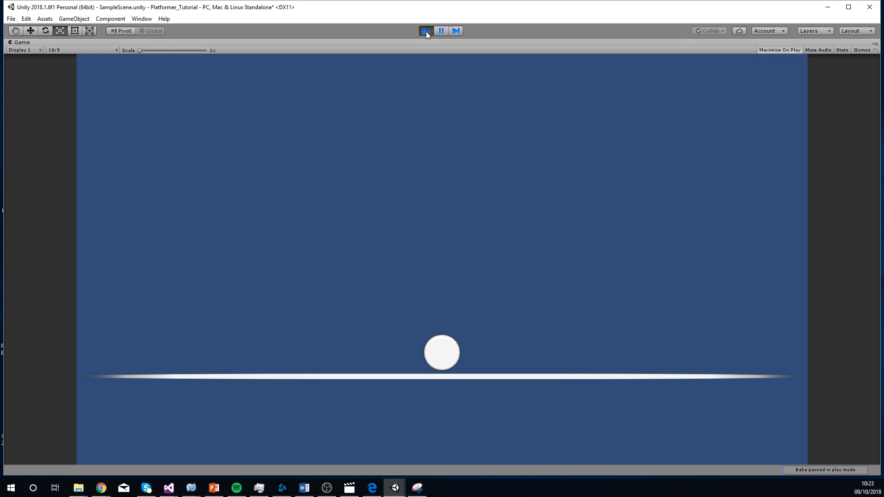
pyautogui.click(425, 31)
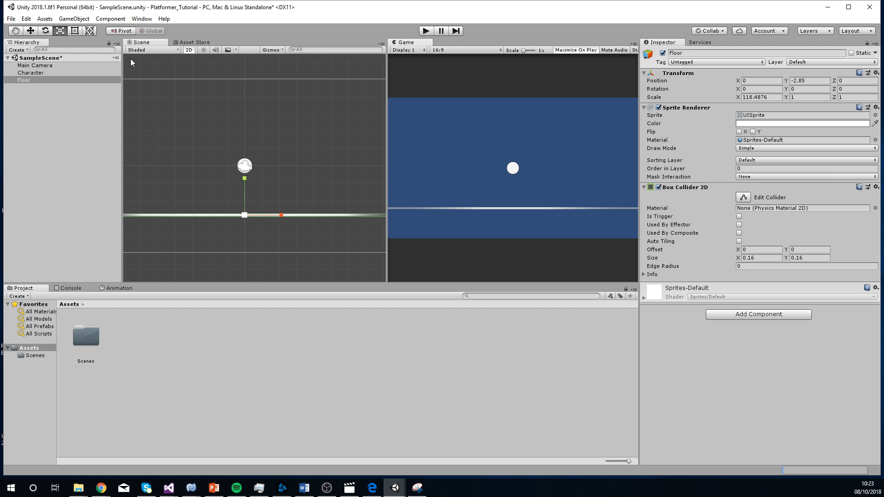
pyautogui.click(31, 72)
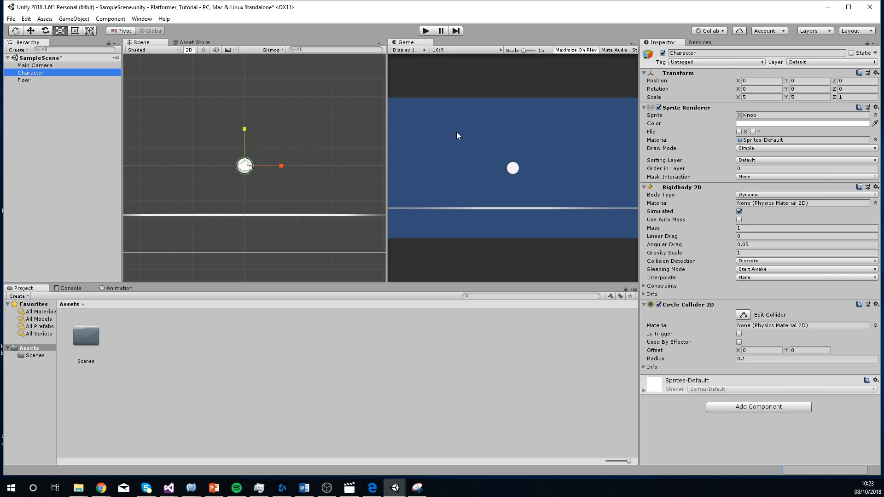
pyautogui.moveTo(82, 228)
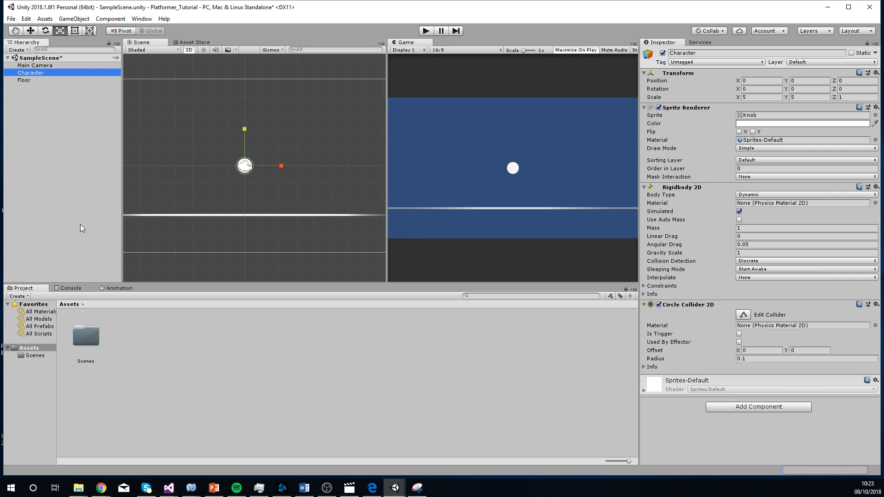
pyautogui.moveTo(210, 356)
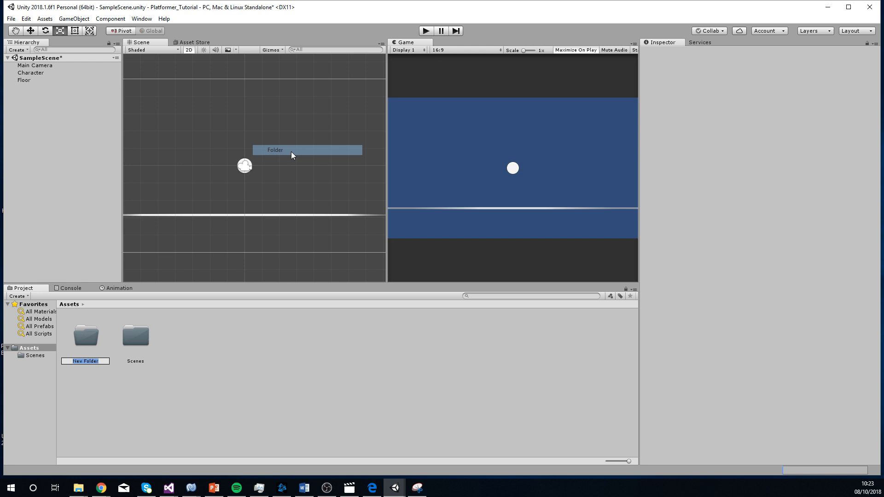
# Create Sprites, Scripts and Prefabs folders in Assets.
pyautogui.write('Sprites')
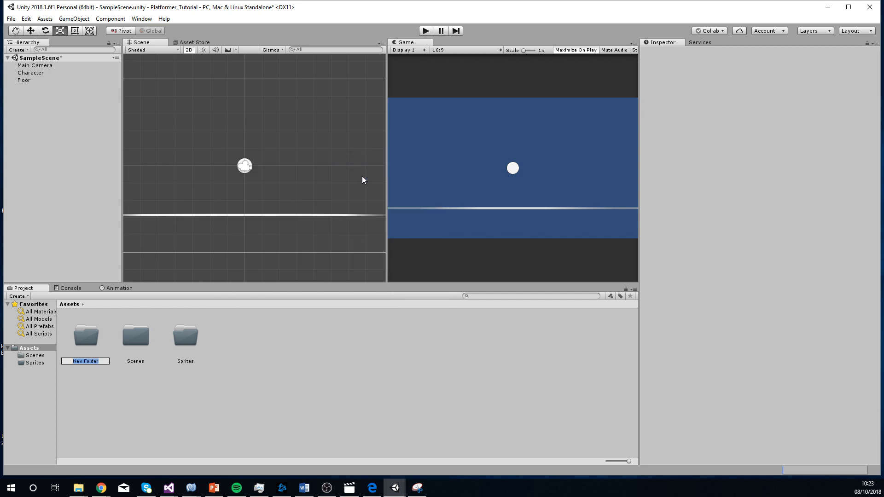
pyautogui.write('Scripts')
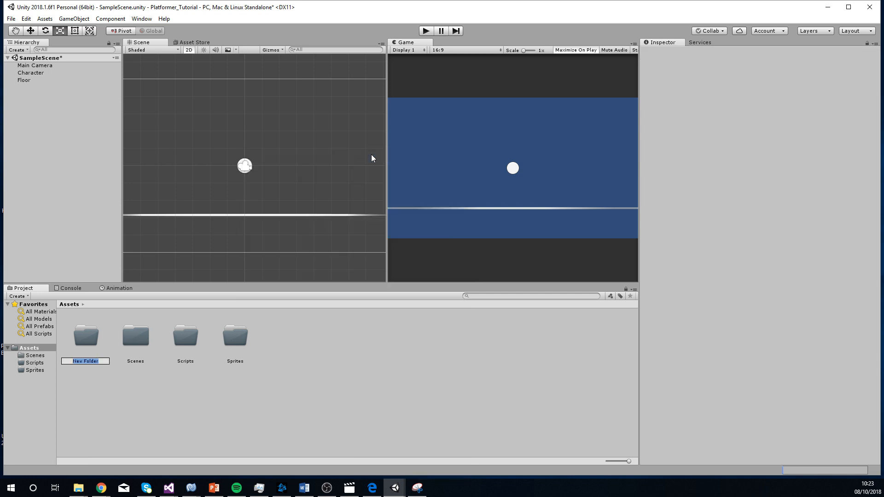
pyautogui.write('Prefabs')
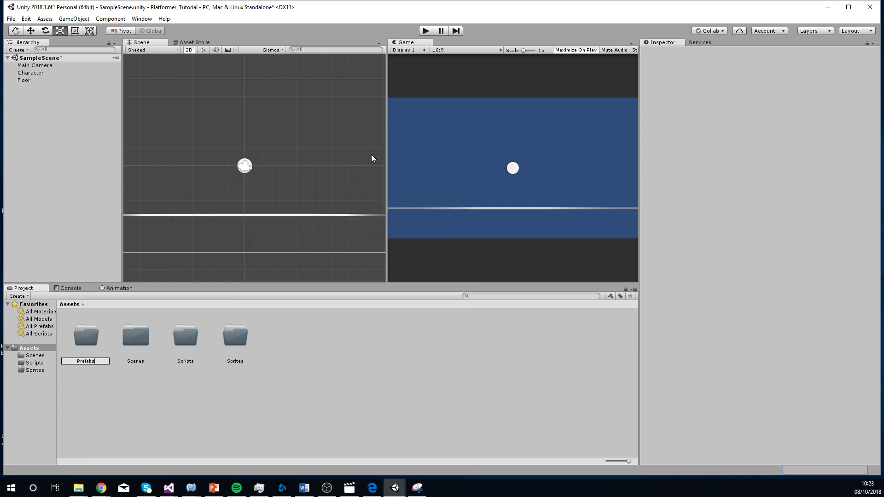
pyautogui.click(285, 376)
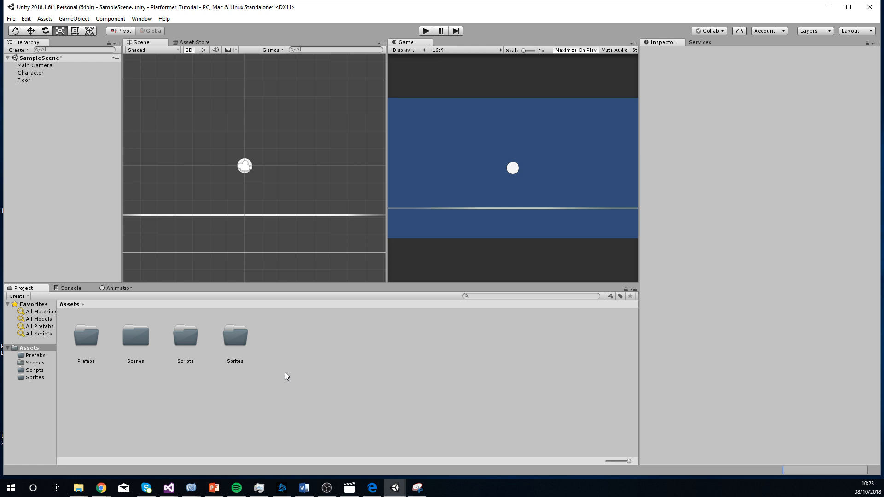
pyautogui.moveTo(282, 357)
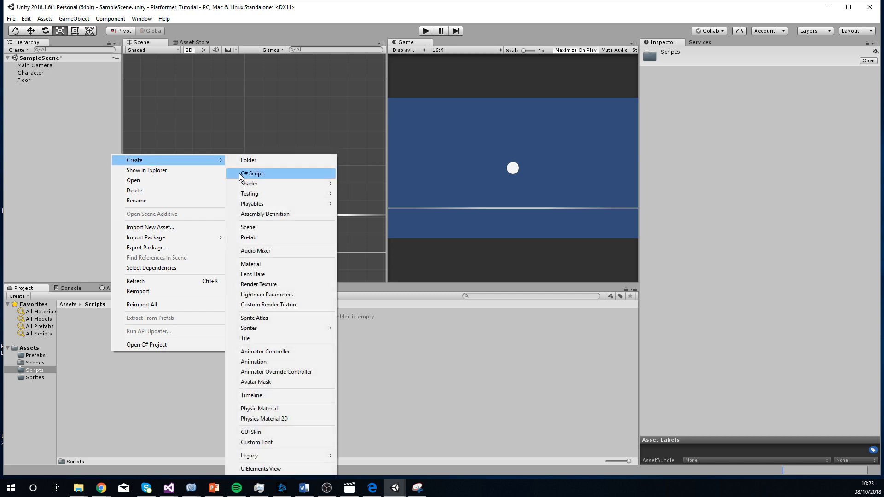
# Create a C# script named Character_Movement in the Scripts folder and select it.
pyautogui.click(251, 173)
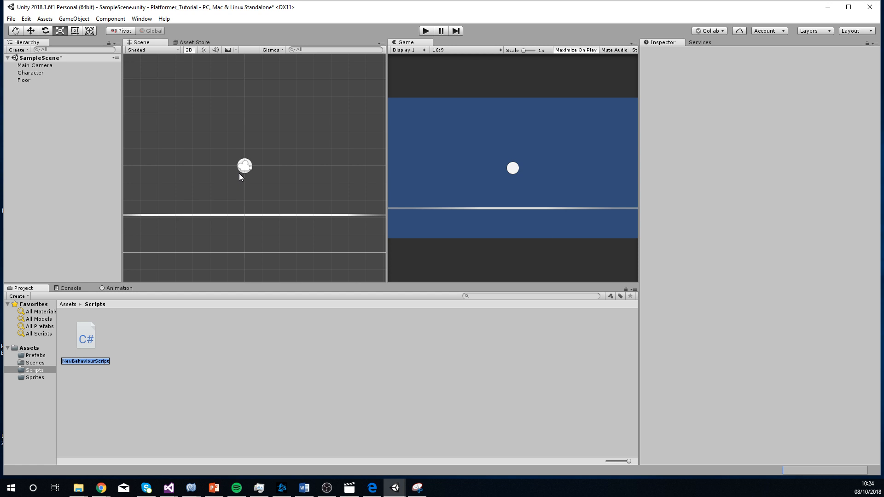
pyautogui.write('Character_Move..')
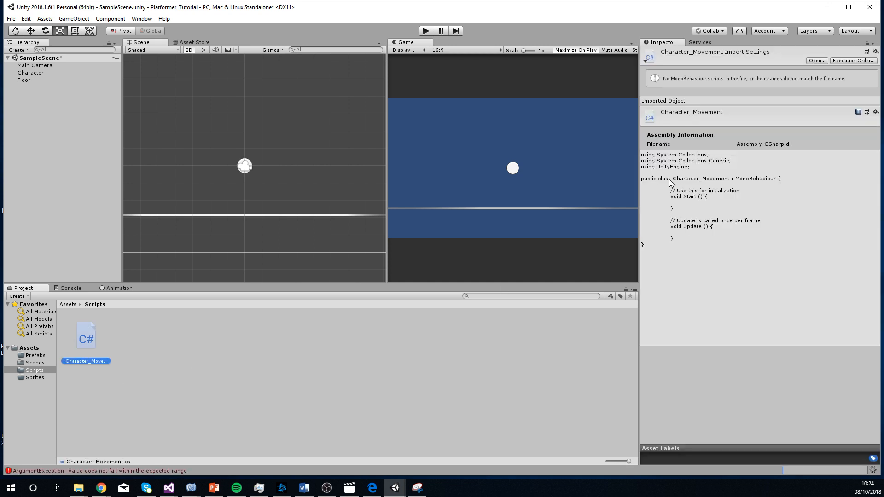
pyautogui.moveTo(698, 185)
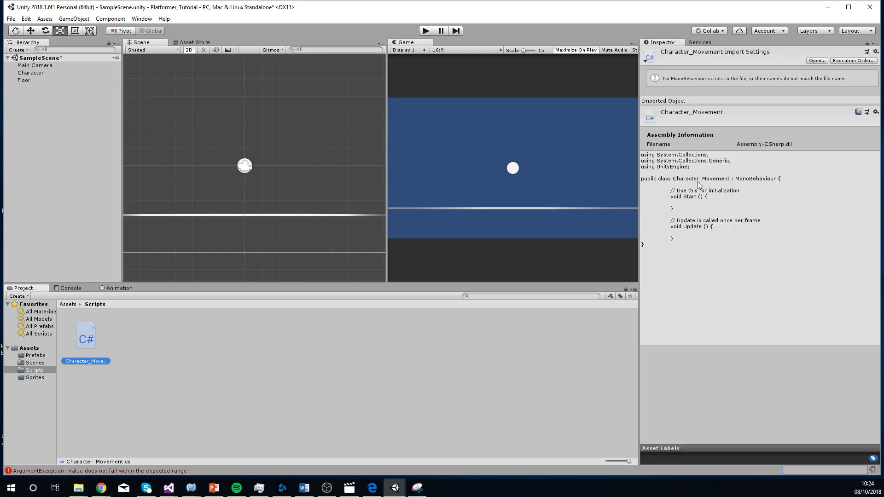
pyautogui.moveTo(181, 370)
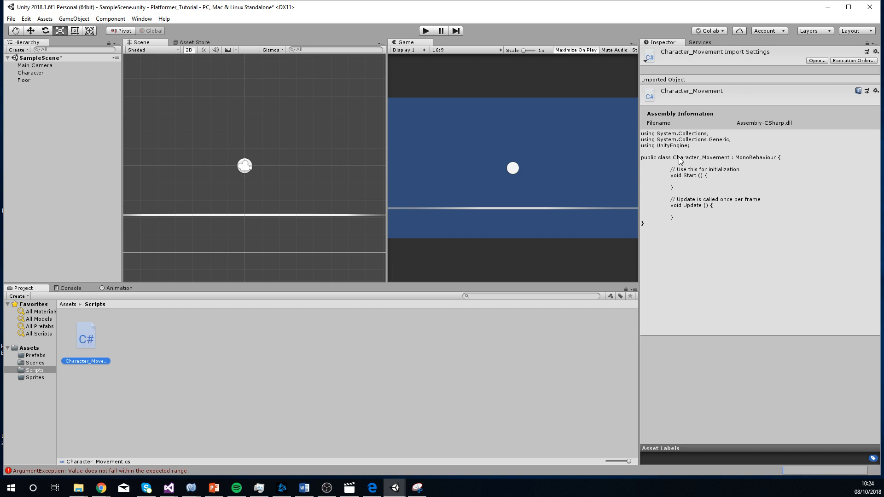
pyautogui.moveTo(346, 265)
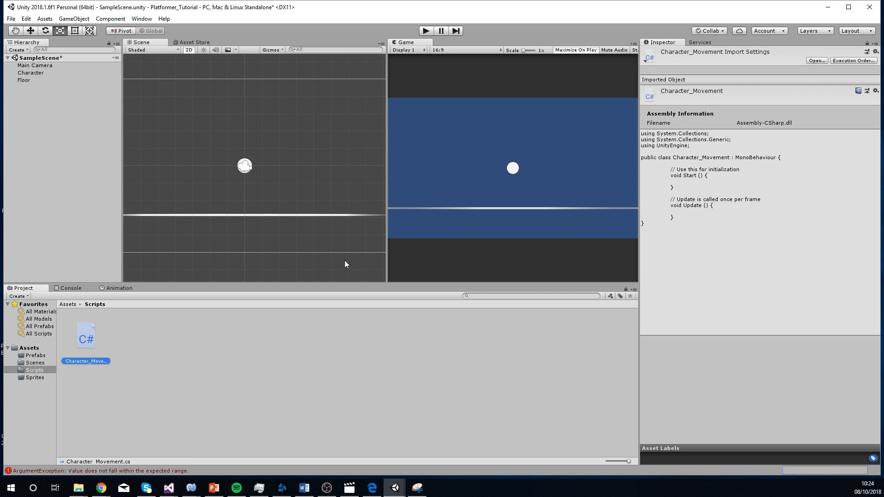
pyautogui.click(72, 287)
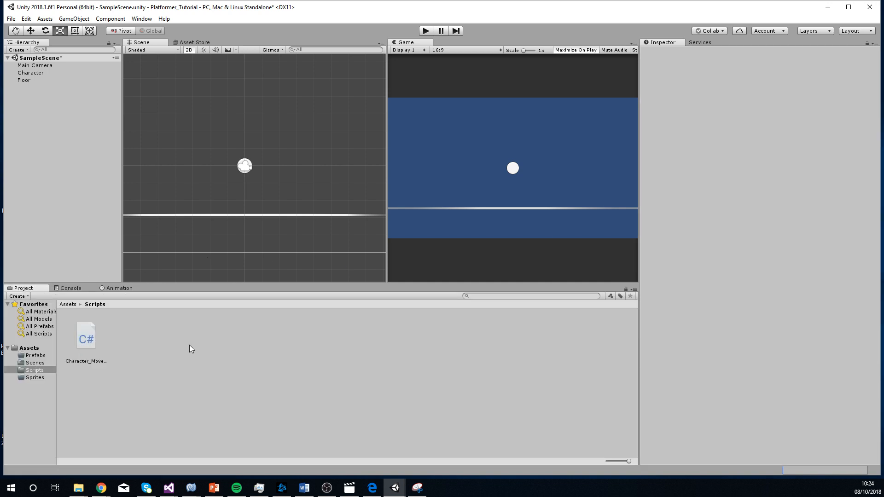
pyautogui.click(85, 336)
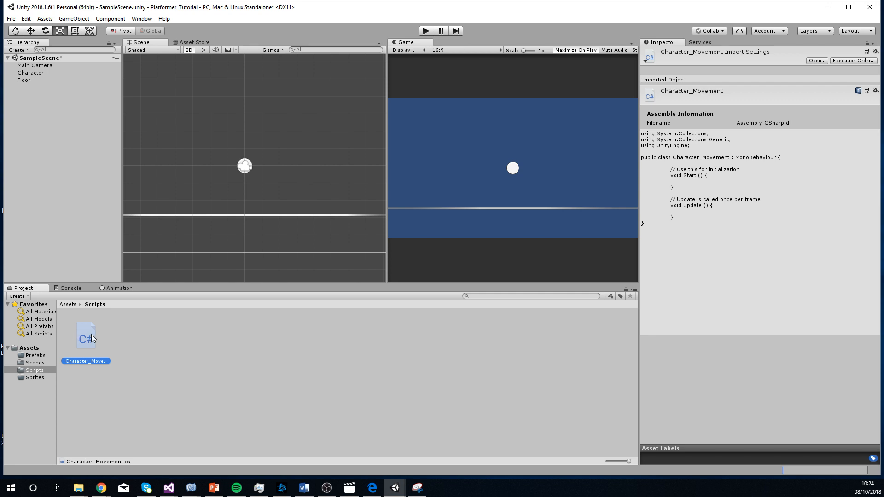
# Open Character_Movement.cs in Visual Studio and add a blank line inside the class.
pyautogui.doubleClick(85, 336)
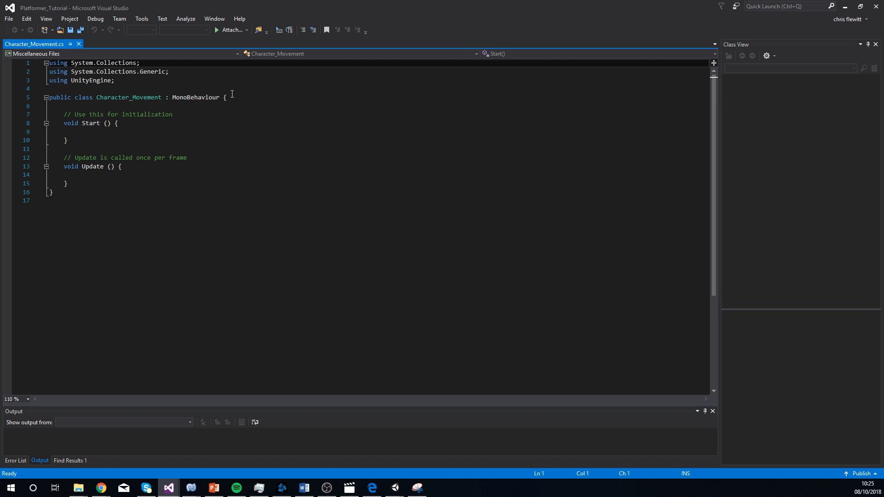
pyautogui.click(231, 98)
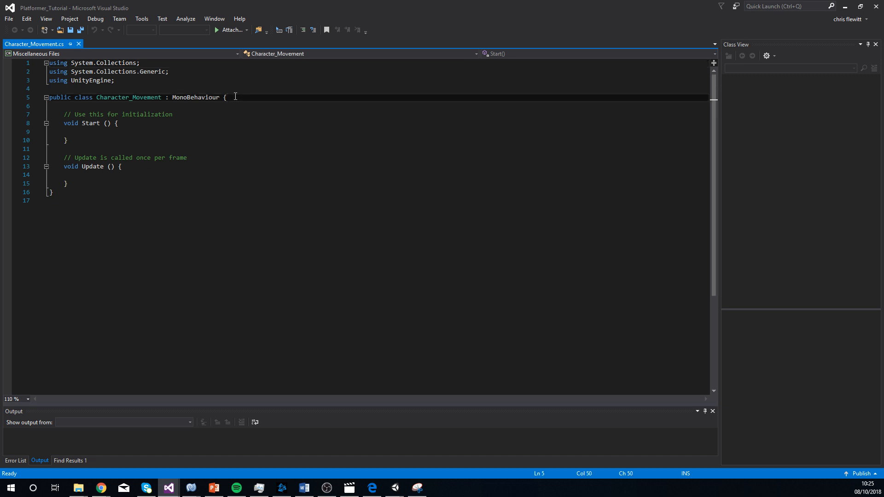
pyautogui.press('enter')
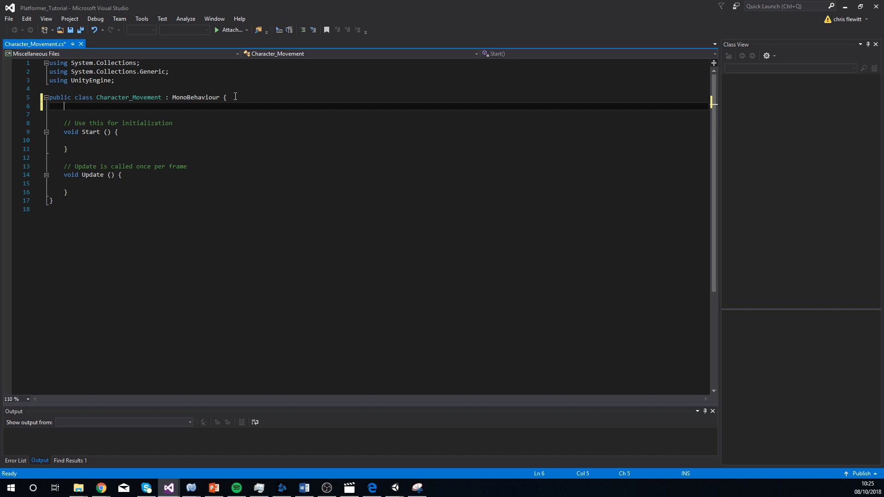
pyautogui.moveTo(139, 122)
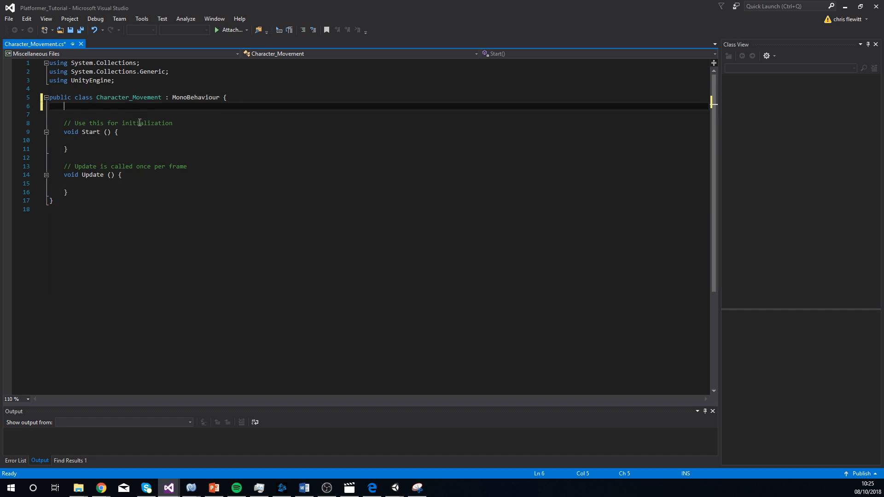
# Declare a public float field named spd in the class.
pyautogui.write('public float')
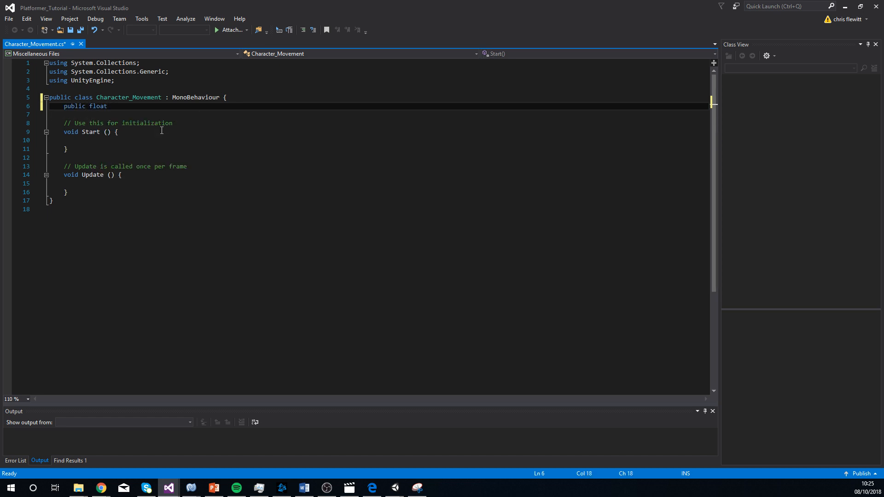
pyautogui.write('spd')
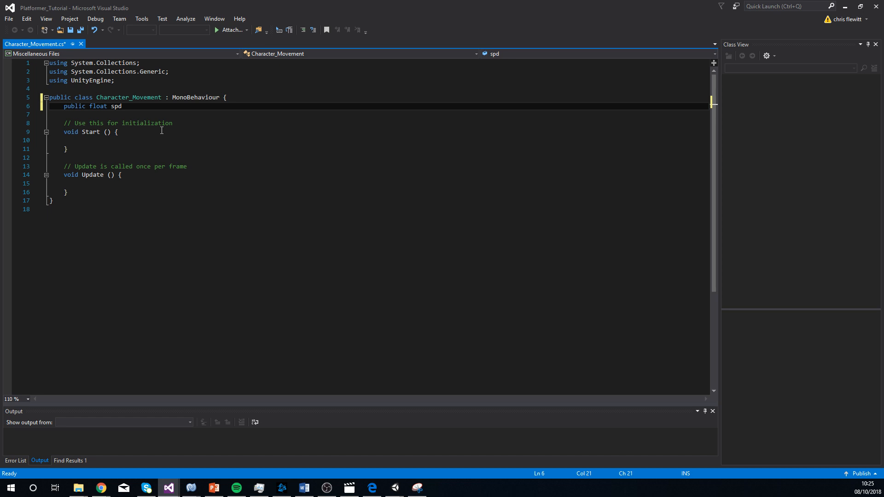
pyautogui.write(';')
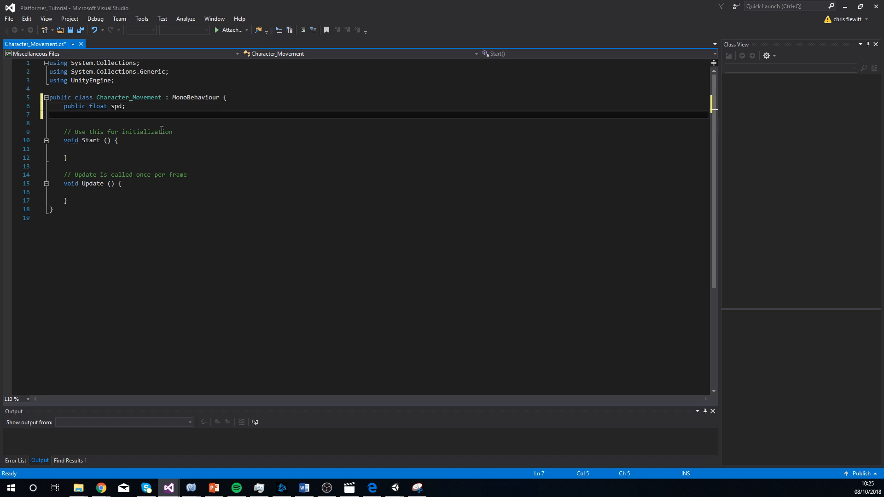
# Add a private Rigidbody2D field named rigid and save the script.
pyautogui.write('private')
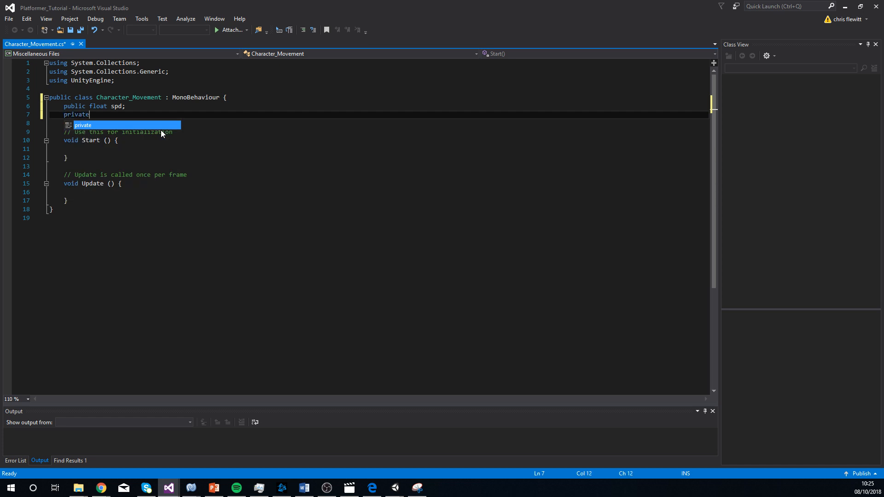
pyautogui.write('rigid')
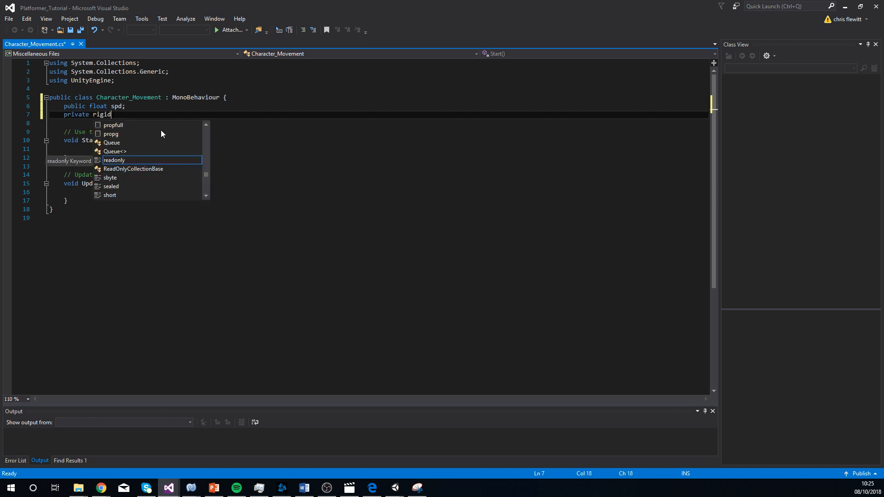
pyautogui.write('b')
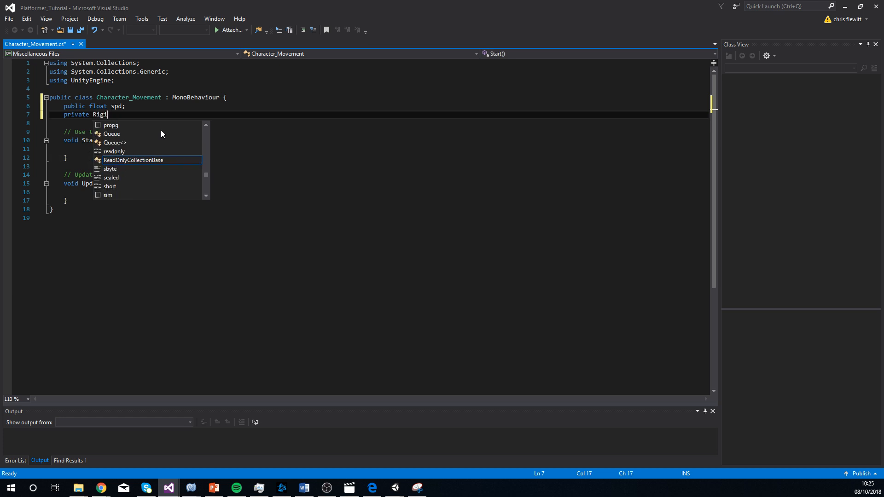
pyautogui.write('dboday')
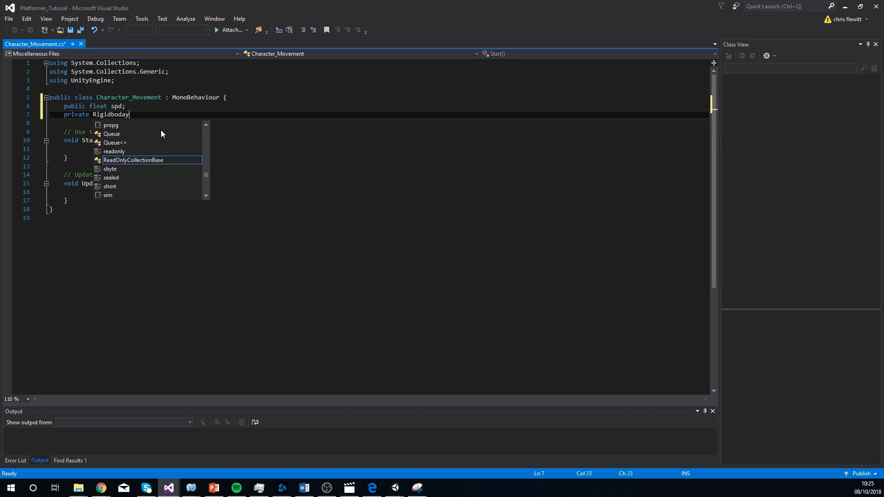
pyautogui.write('2D')
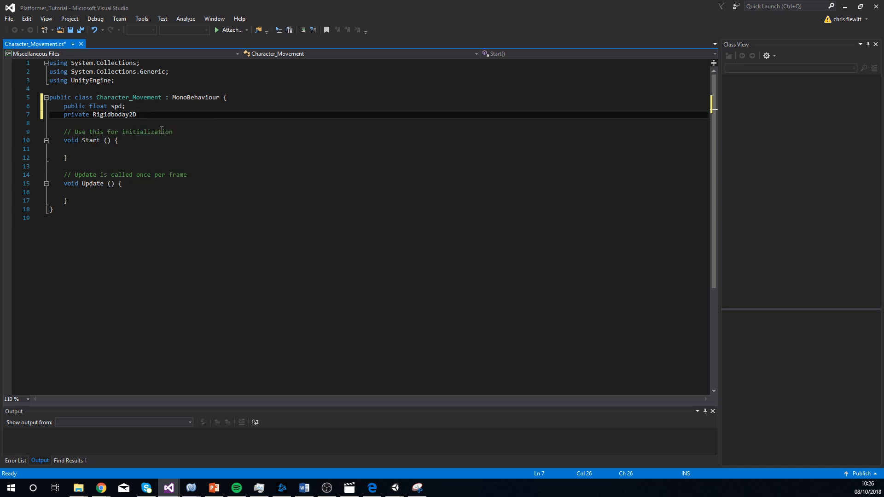
pyautogui.write('rigid;')
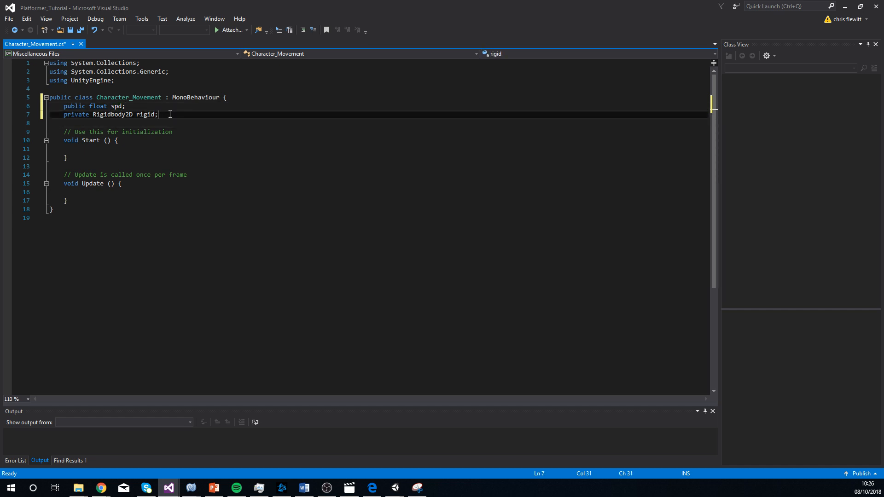
pyautogui.press('ctrl+s')
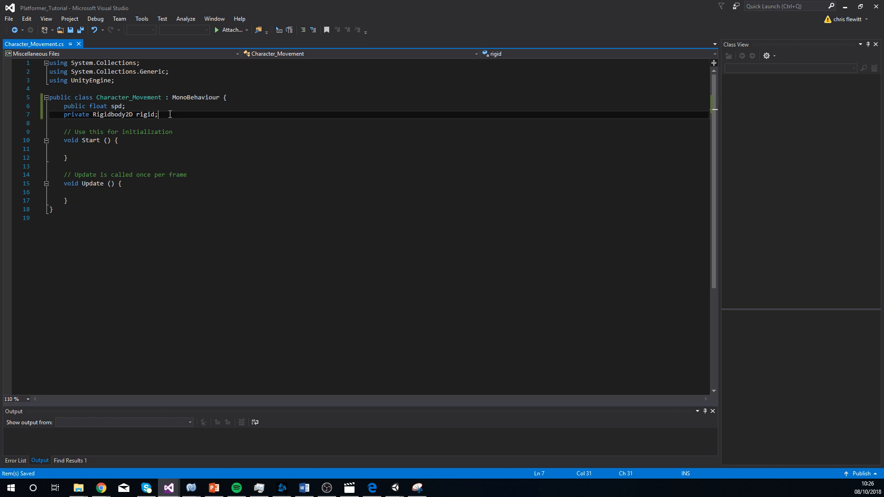
# Write 'rigid = GetComponent<Rigidbody2D>();' inside the Start method.
pyautogui.click(94, 148)
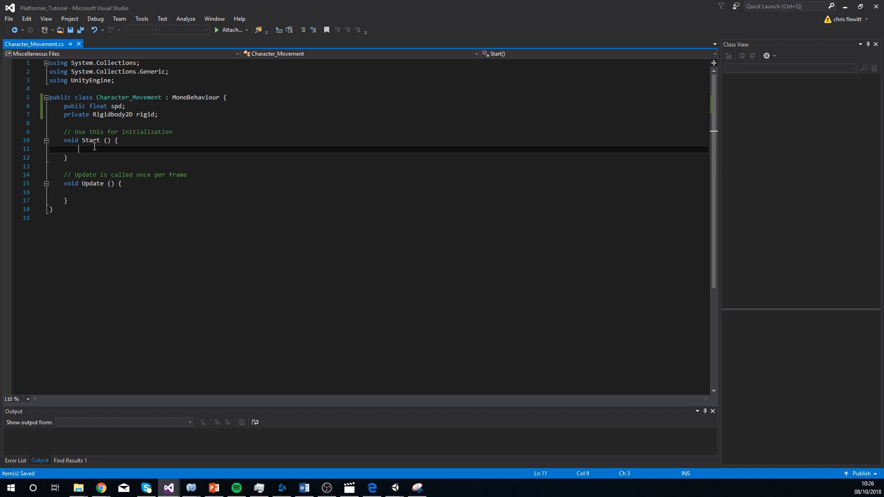
pyautogui.moveTo(76, 150)
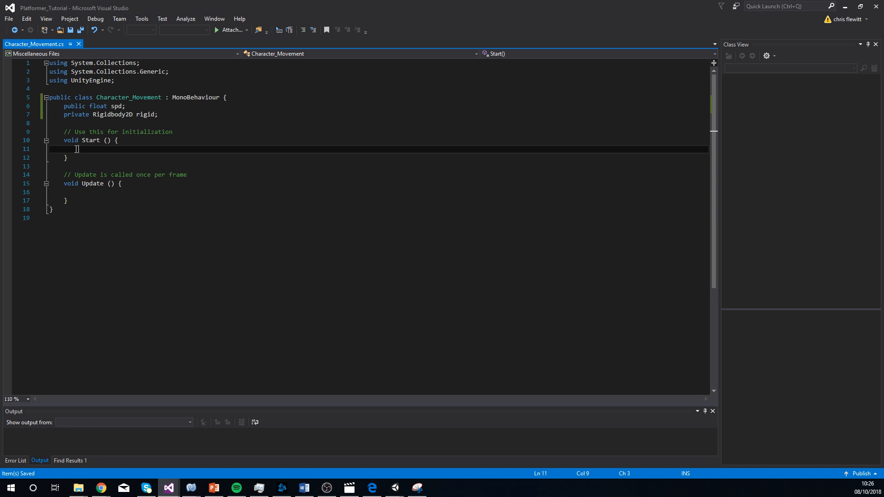
pyautogui.write('rigid')
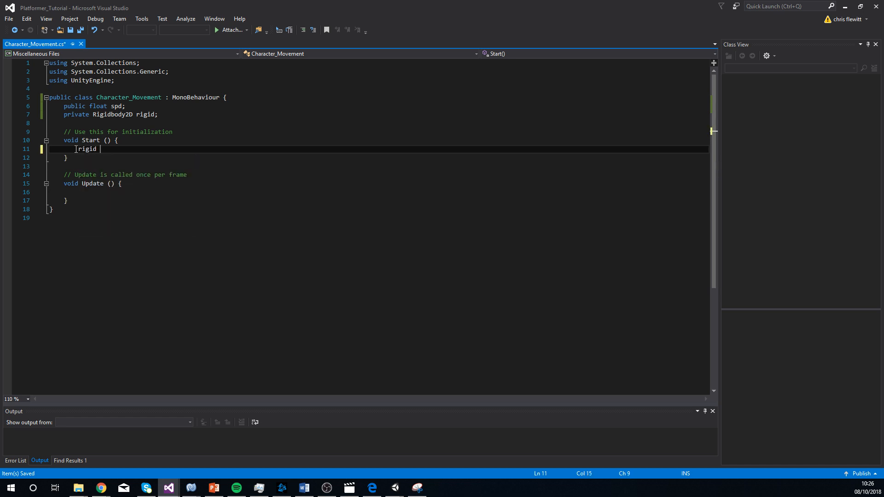
pyautogui.write('= Get')
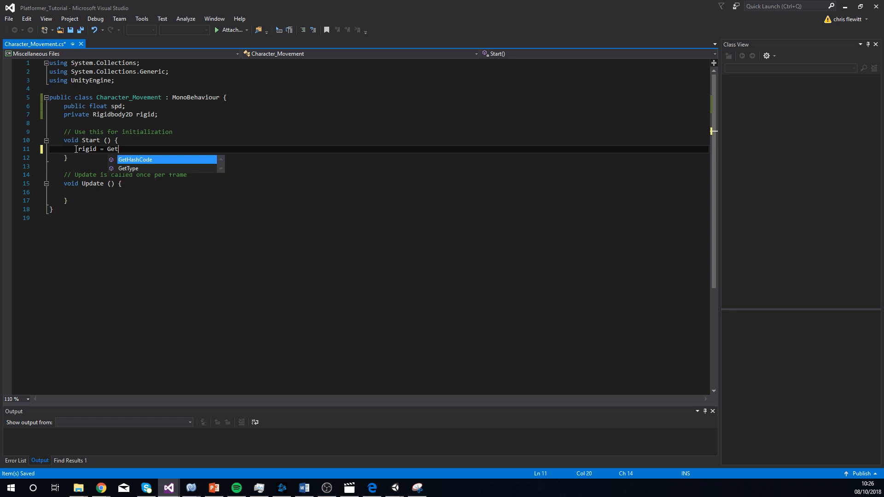
pyautogui.write('Compo')
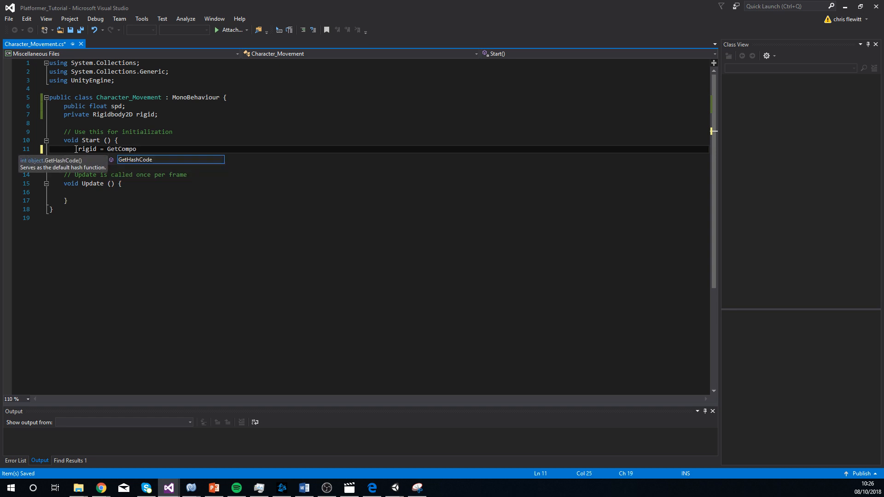
pyautogui.write('nent')
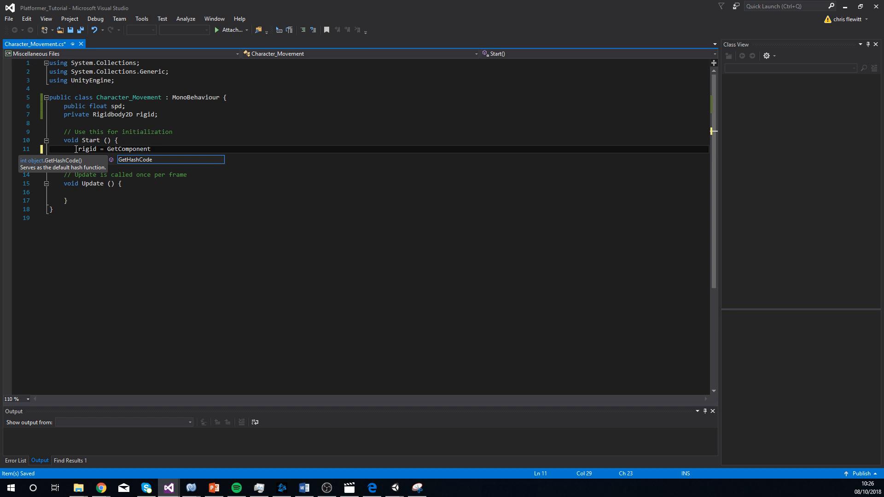
pyautogui.write('<')
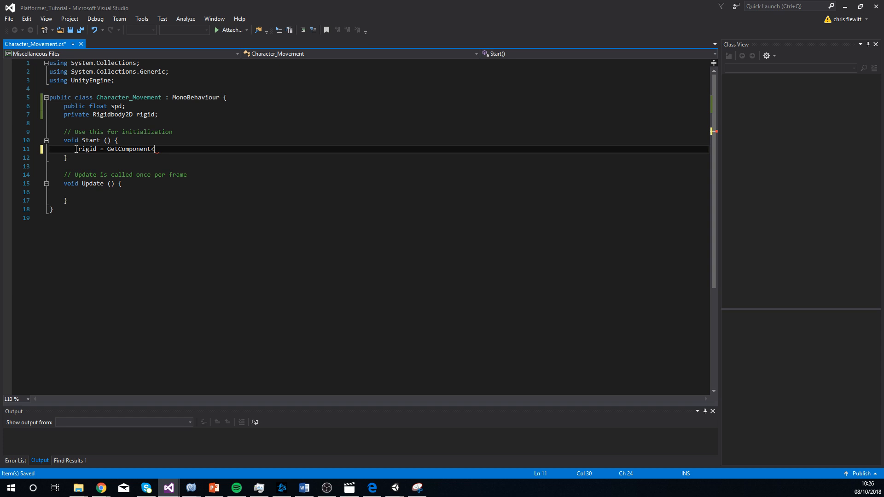
pyautogui.write('Rigidbody')
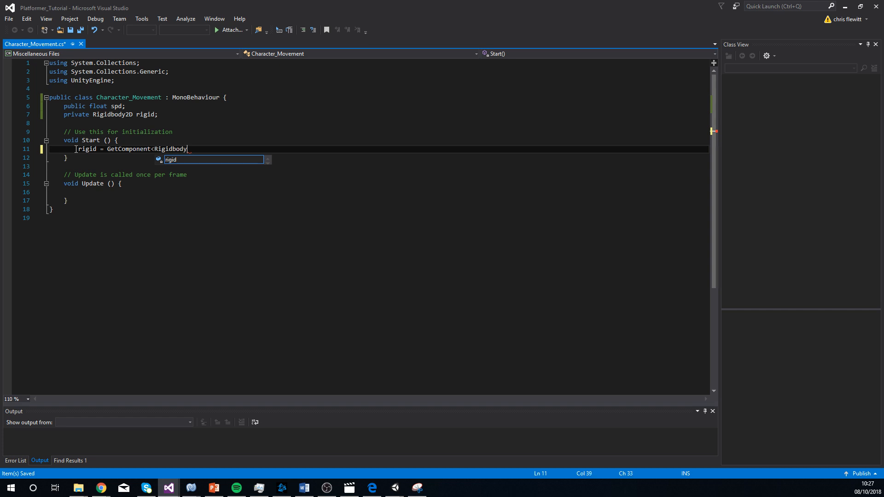
pyautogui.write('2D>')
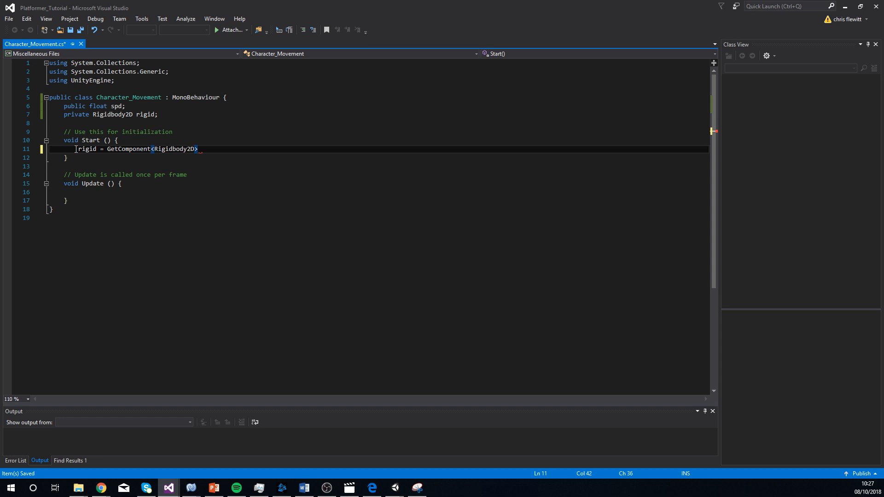
pyautogui.write('()')
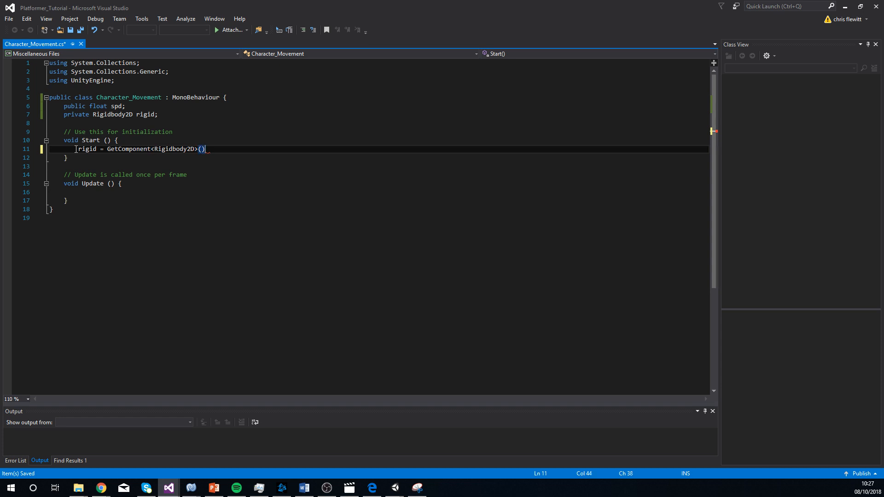
pyautogui.write(';')
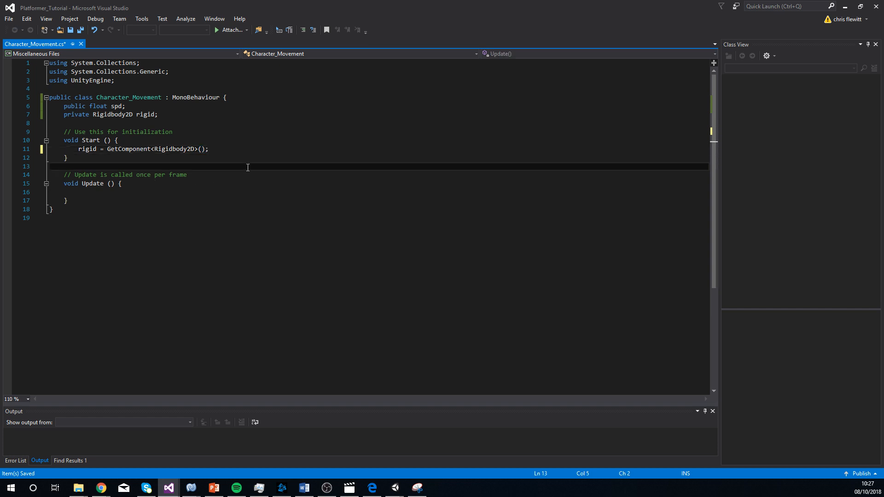
# Select the Update method name to rename it FixedUpdate.
pyautogui.click(208, 149)
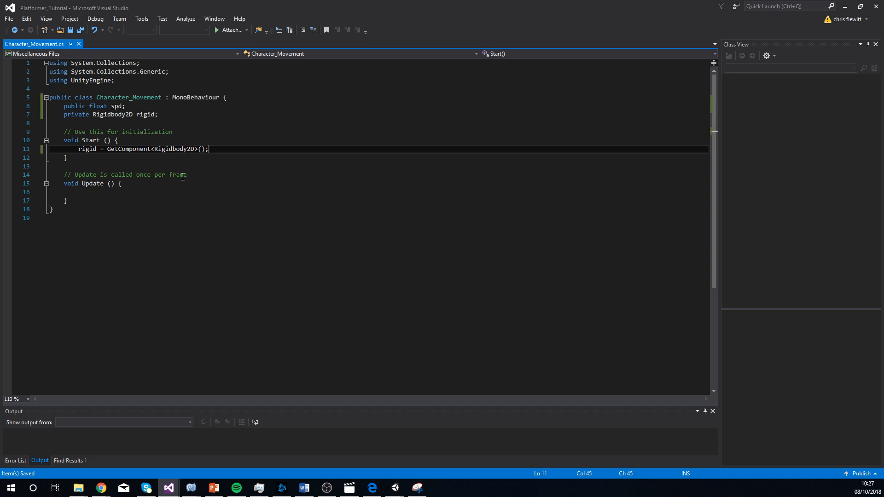
pyautogui.moveTo(181, 176)
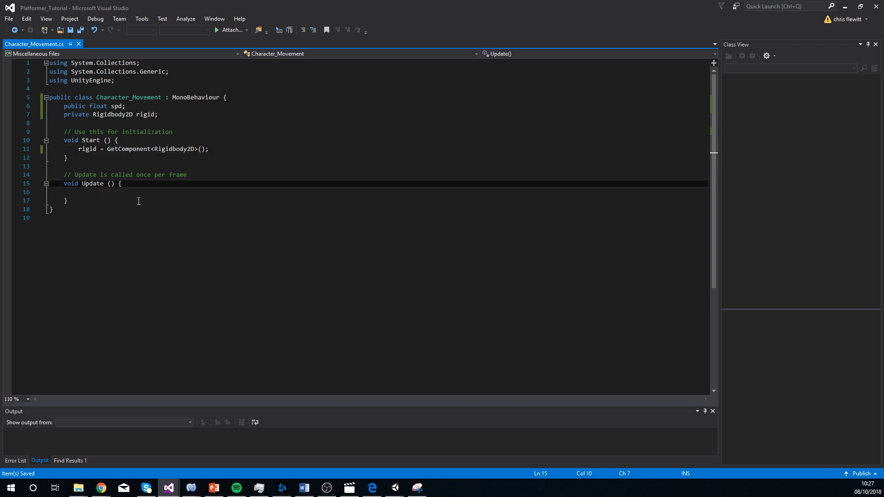
pyautogui.doubleClick(93, 183)
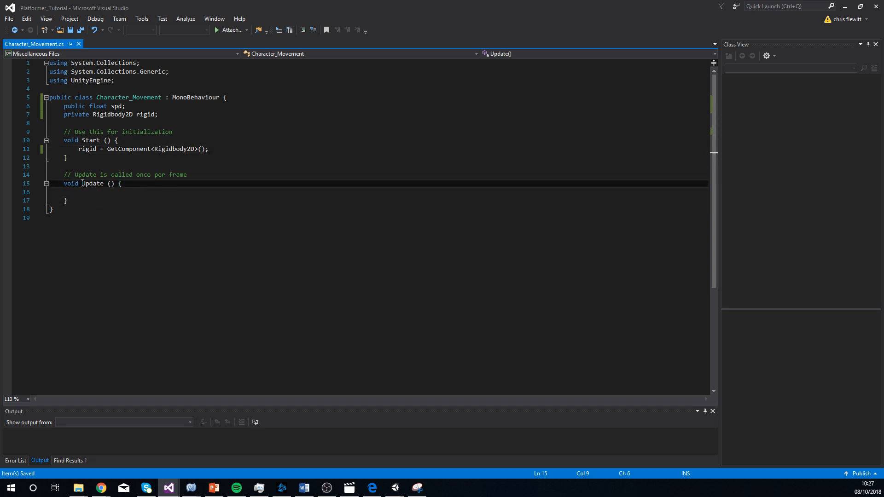
pyautogui.doubleClick(92, 183)
pyautogui.write('Fixed')
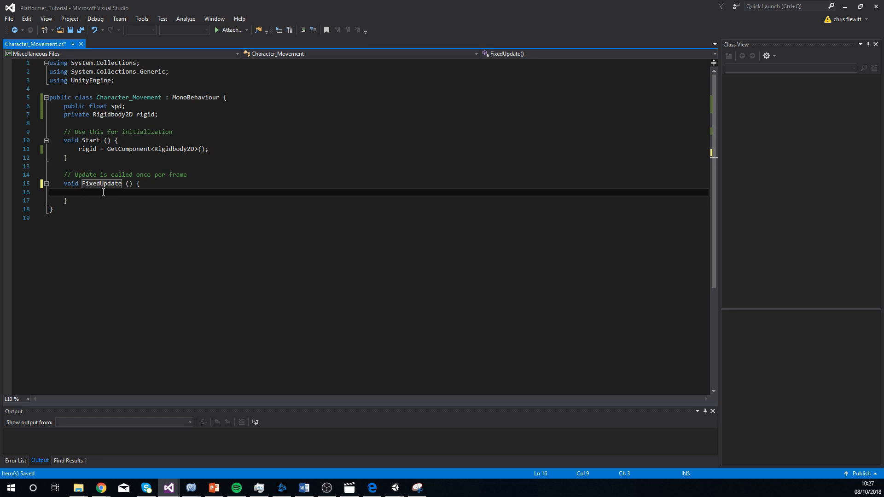
# Declare float moveX = Input.GetAxisRaw("Horizontal") inside FixedUpdate.
pyautogui.write('float')
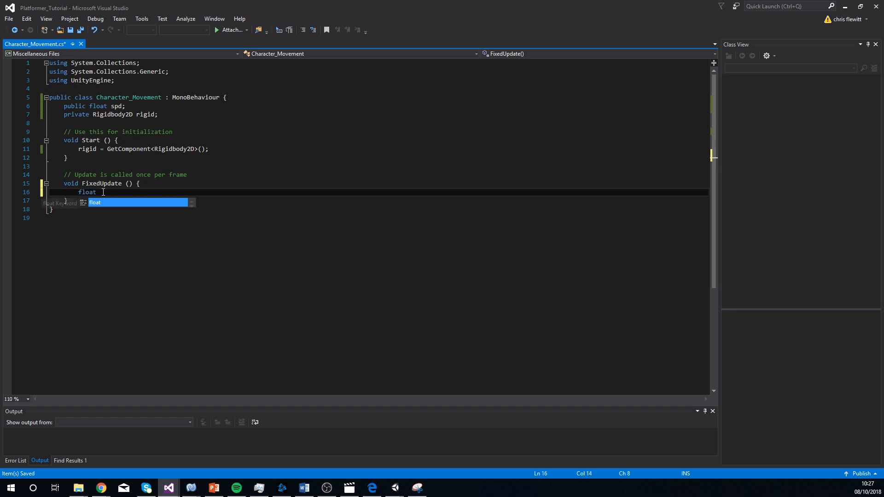
pyautogui.write('move')
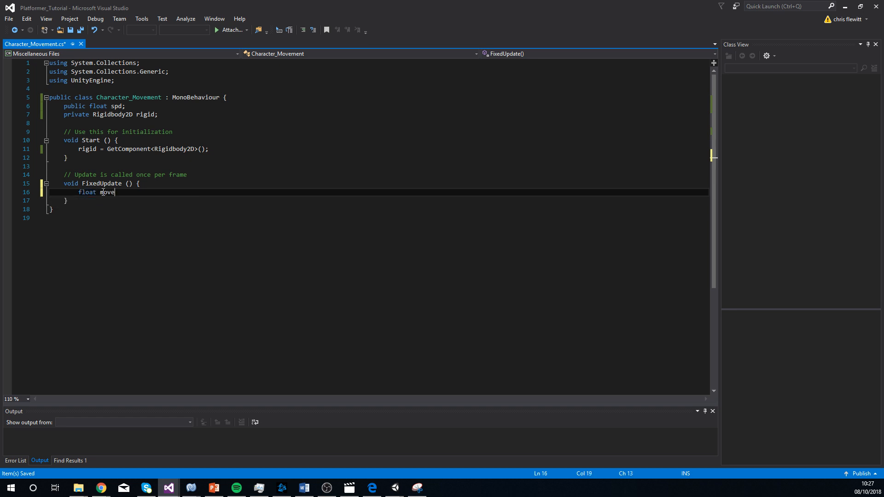
pyautogui.write('X =')
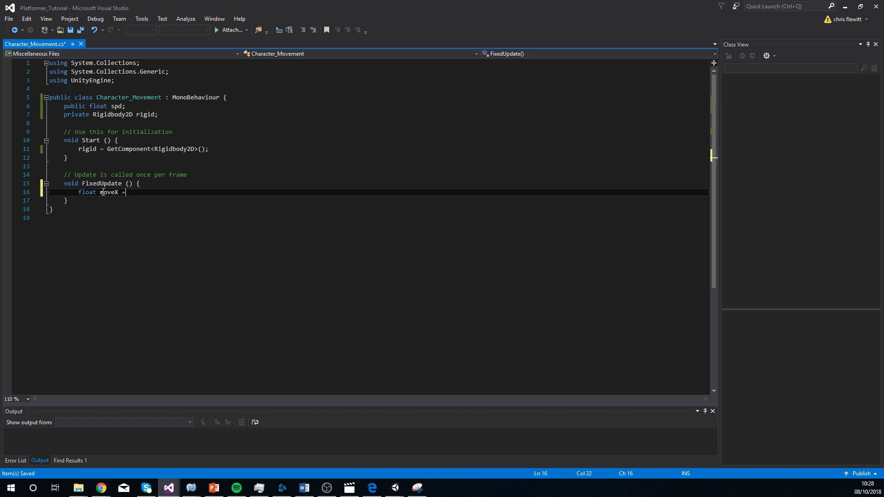
pyautogui.write('Input')
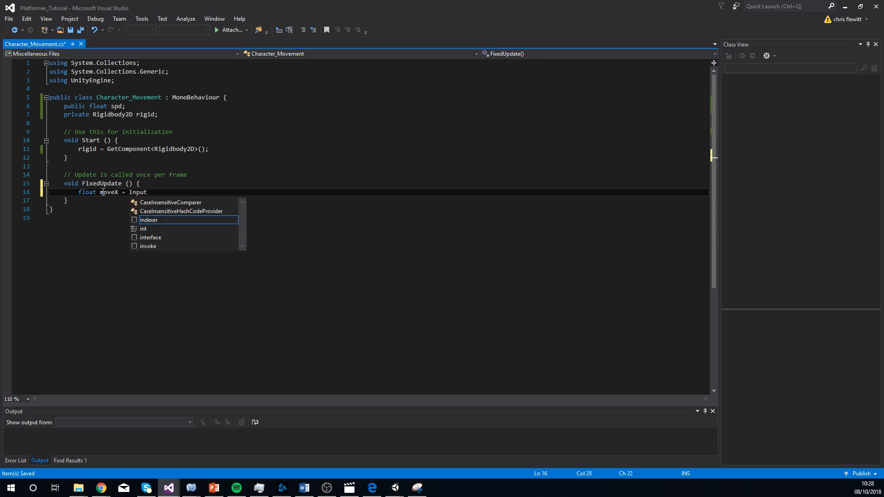
pyautogui.write('.')
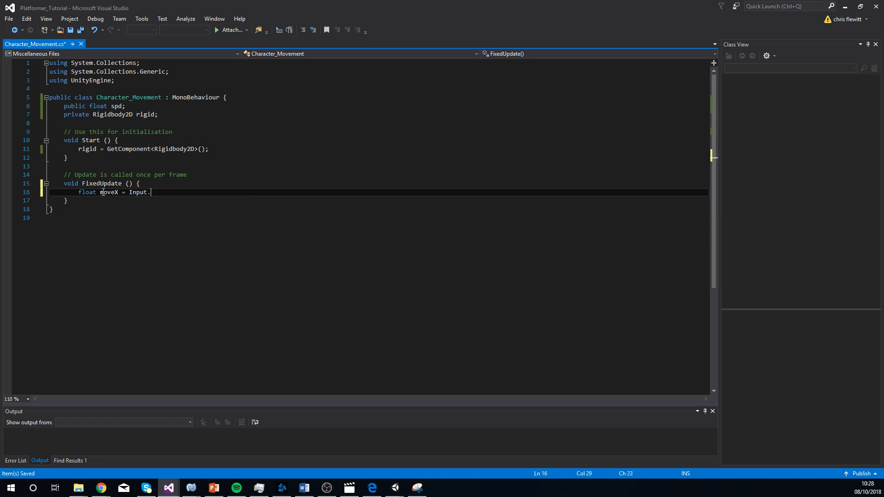
pyautogui.write('GetAxi')
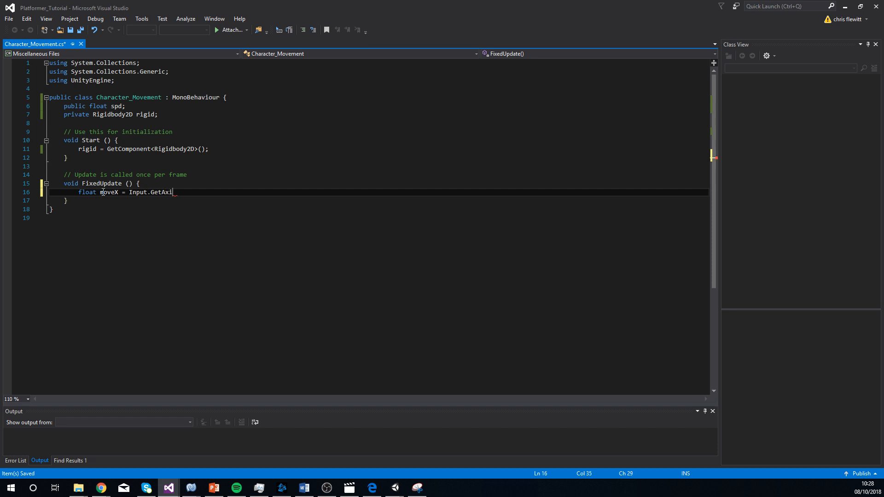
pyautogui.write('sRaw (')
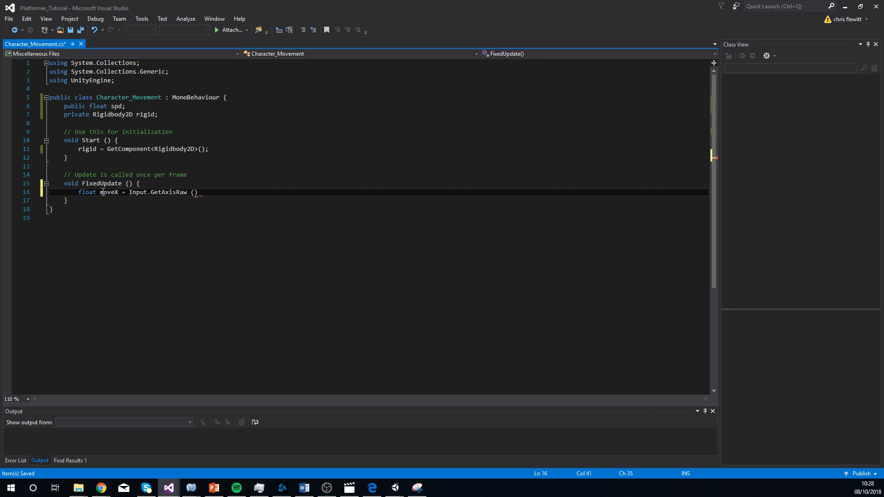
pyautogui.write('"')
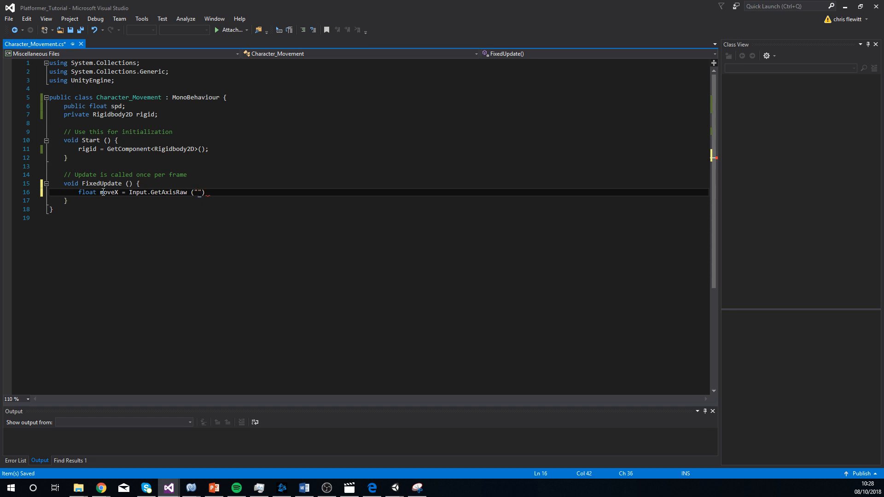
pyautogui.write('Hor')
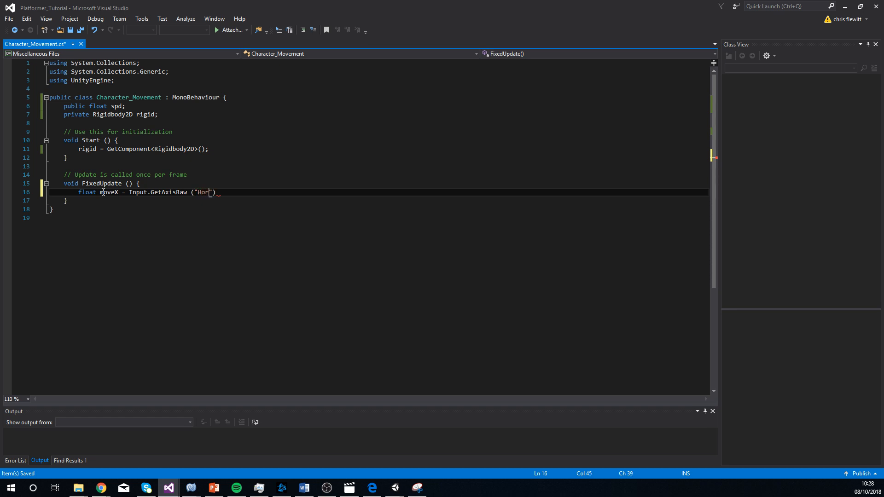
pyautogui.write('izontal')
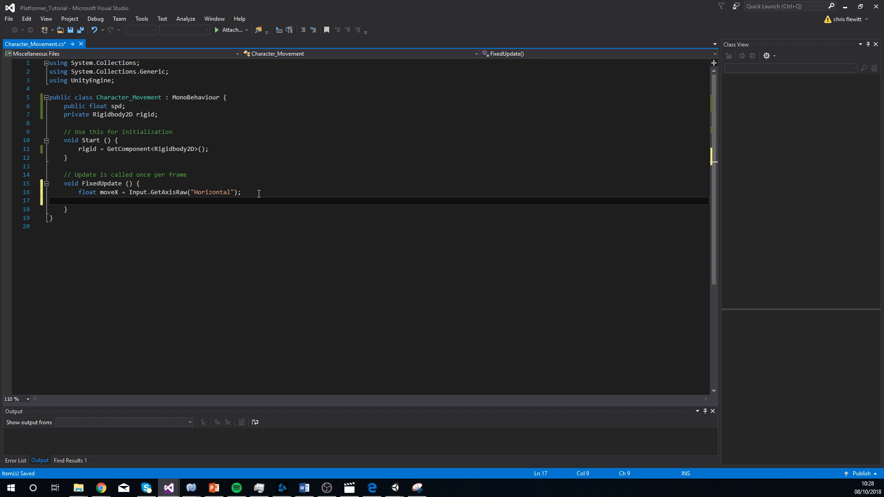
# Write 'Vector2 movement = new Vector2(moveX, 0);' and begin the next line.
pyautogui.write('Vector2')
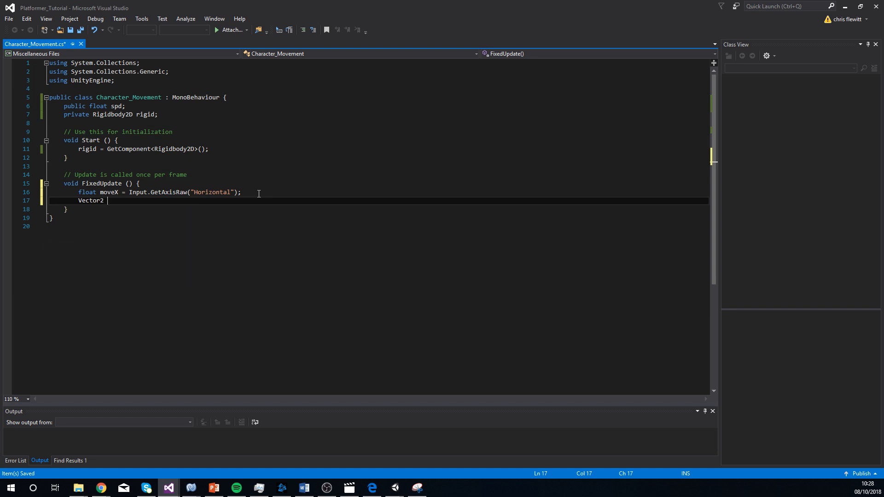
pyautogui.write('movement')
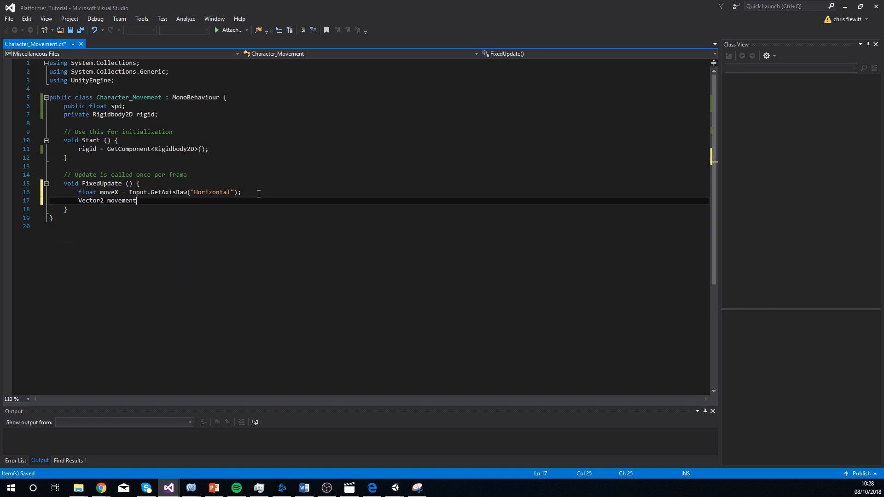
pyautogui.write('=')
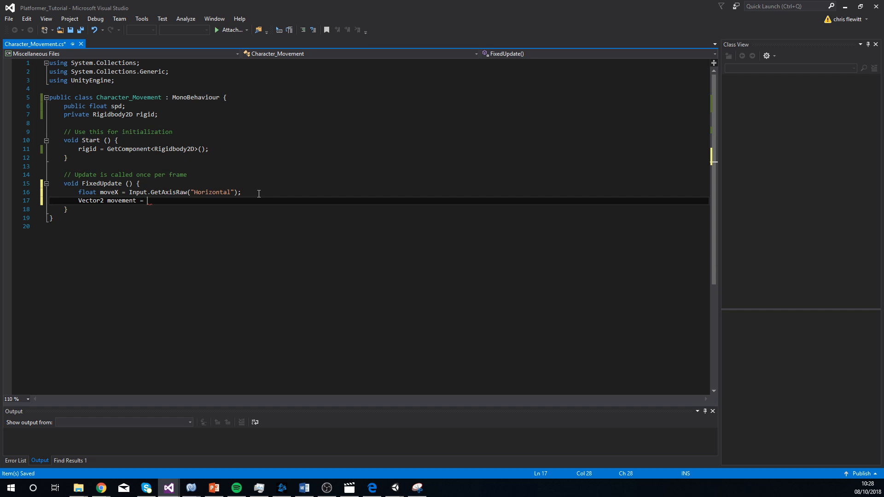
pyautogui.write('new V')
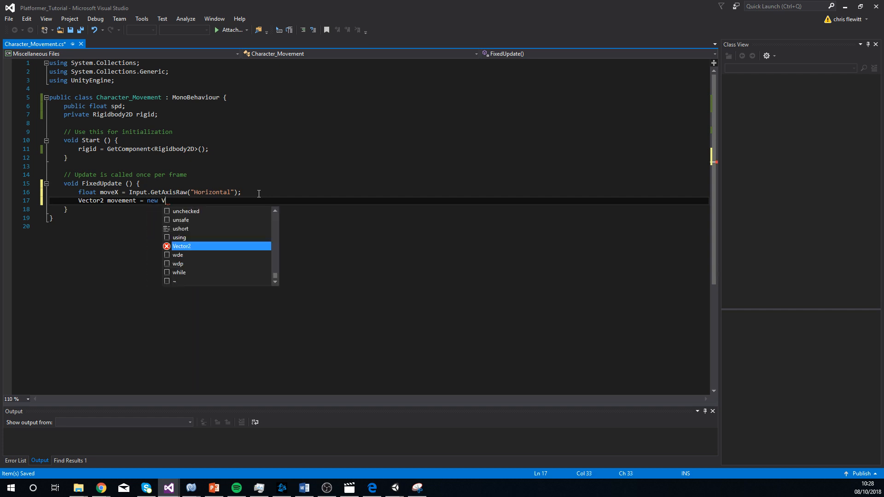
pyautogui.write('ector2')
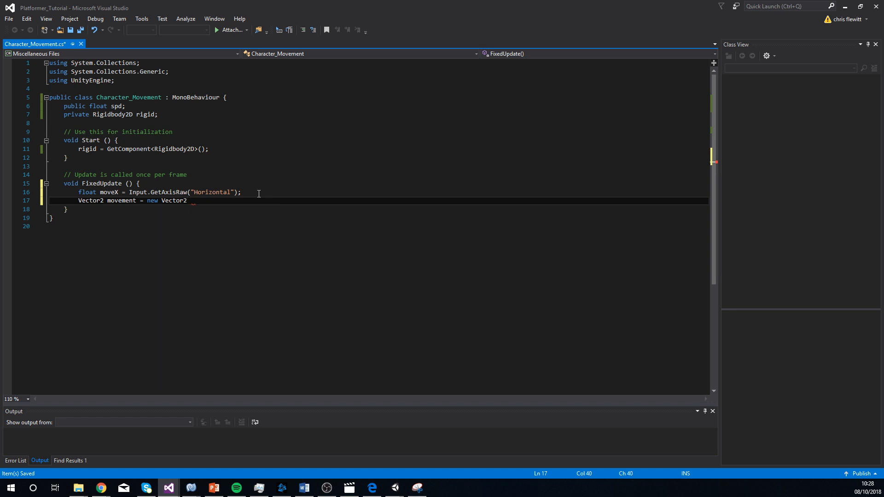
pyautogui.write('(moveX')
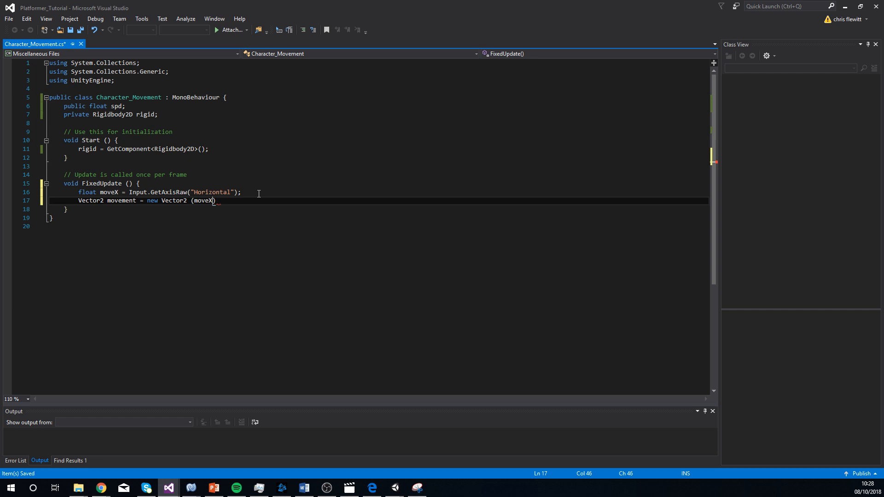
pyautogui.write(', 0')
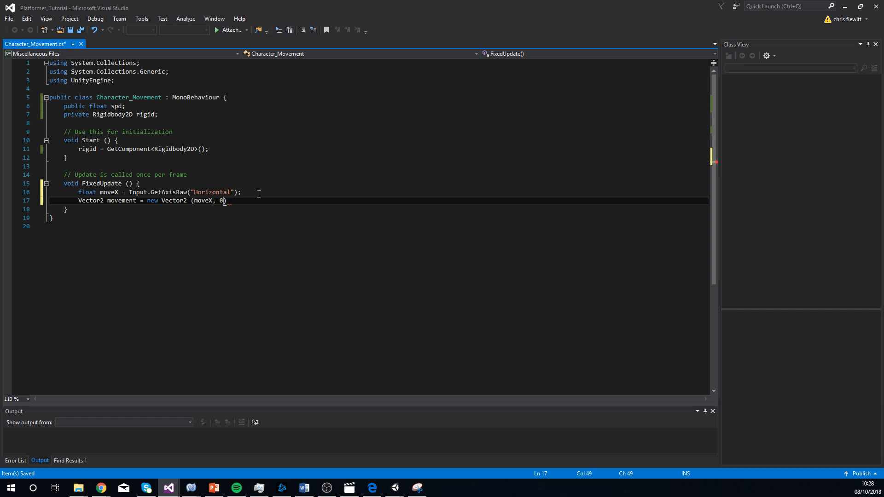
pyautogui.write(';')
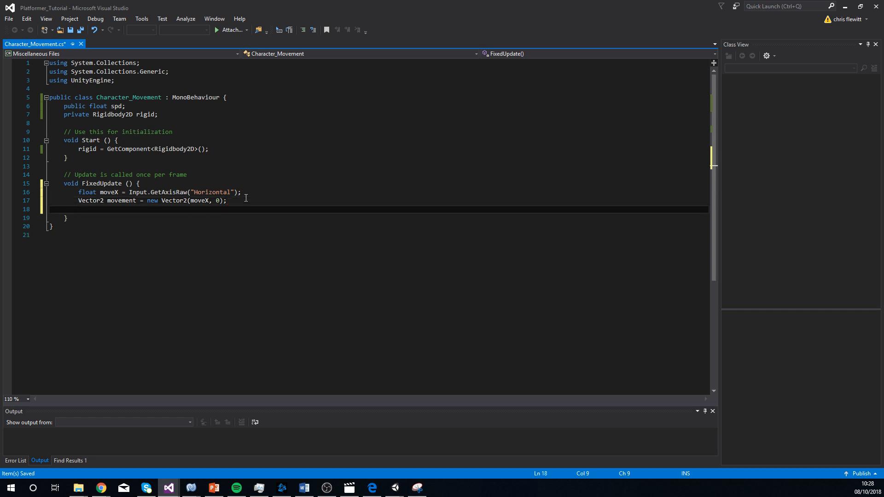
pyautogui.write('rigid')
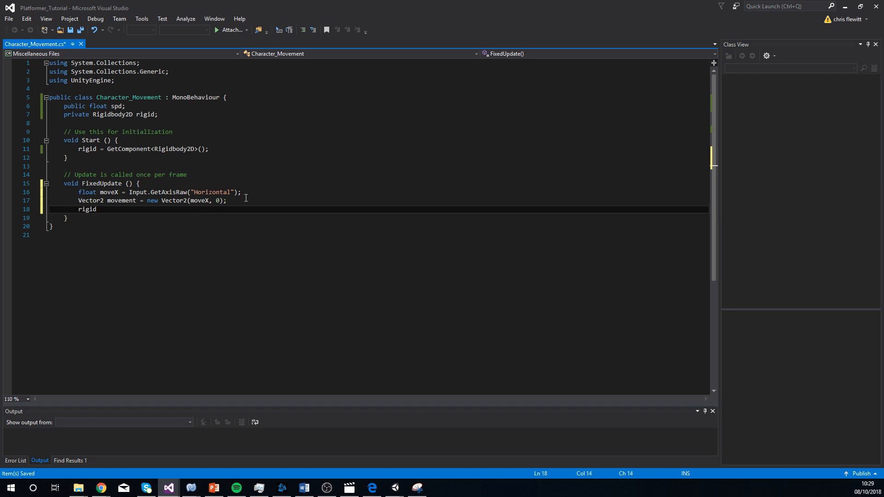
# Add 'rigid.AddForce(movement * spd);' and save Character_Movement.cs.
pyautogui.write('.Add')
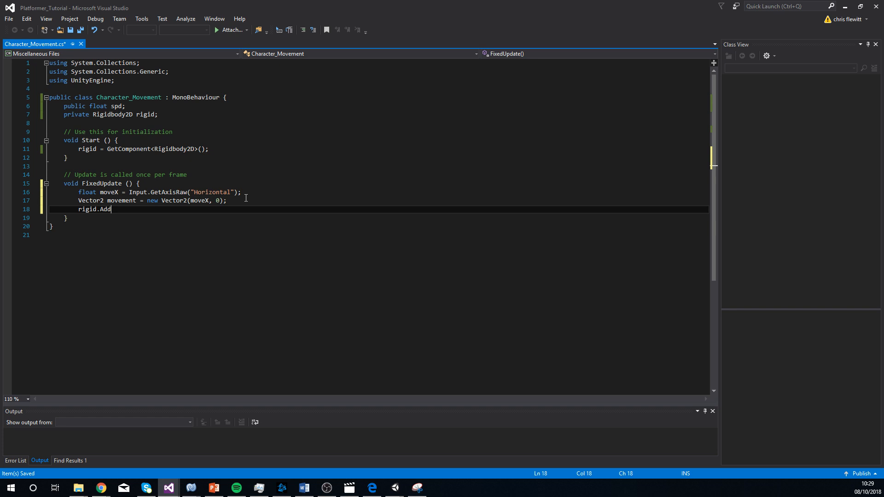
pyautogui.write('Force (')
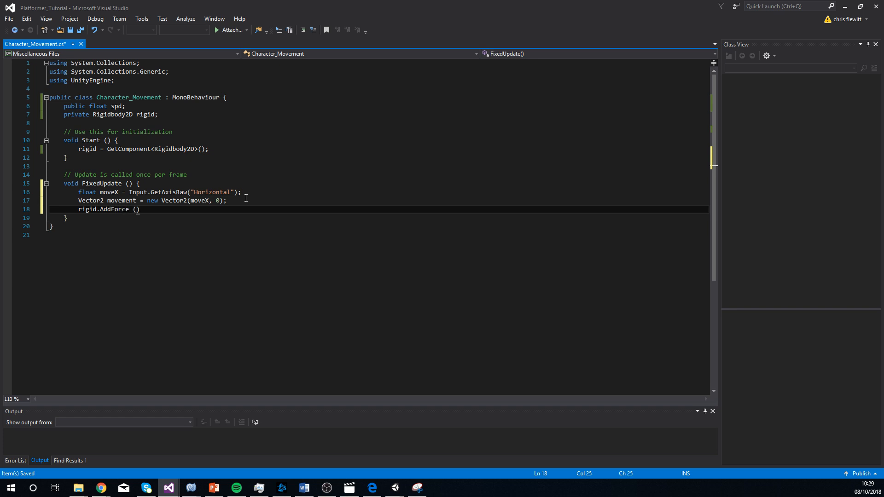
pyautogui.write('movement')
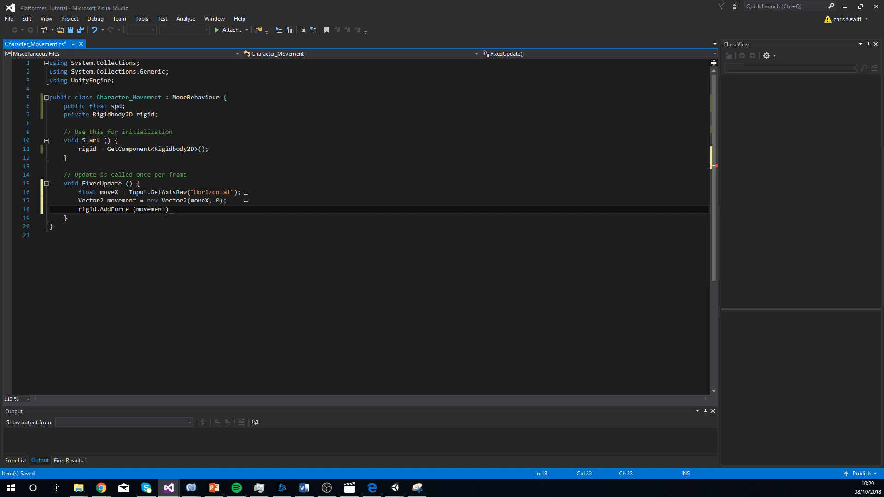
pyautogui.write('*')
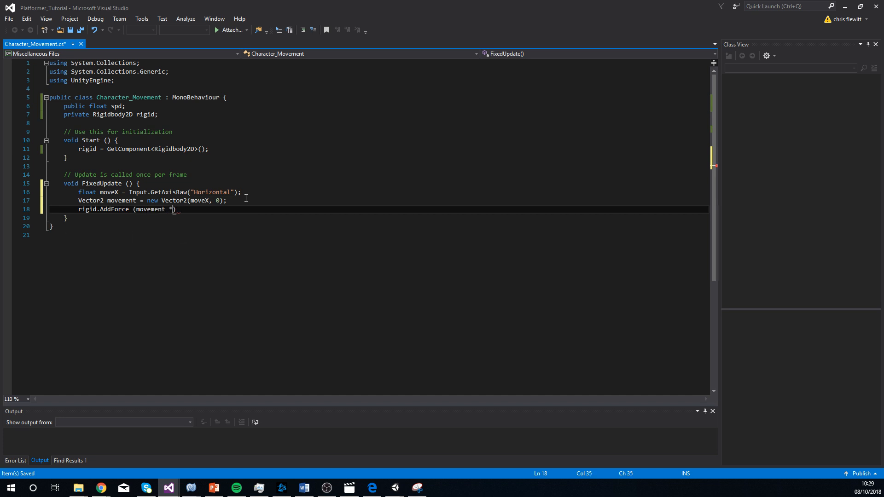
pyautogui.write('spd')
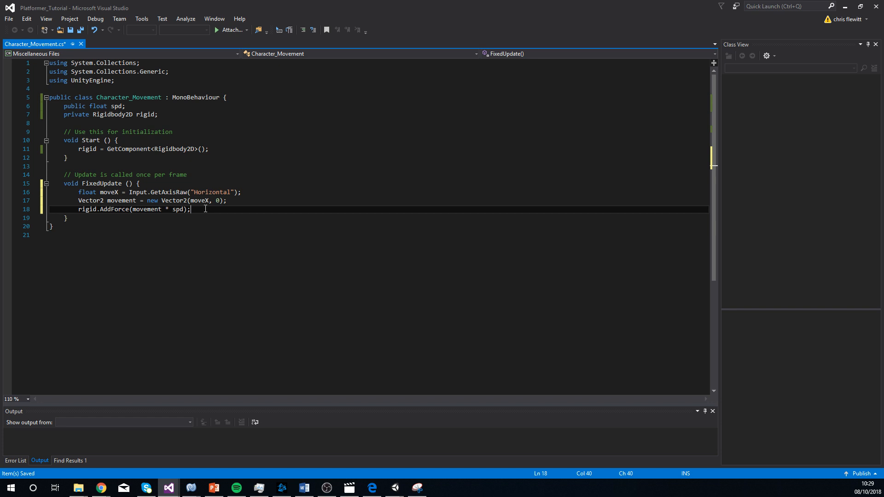
pyautogui.press('ctrl+s')
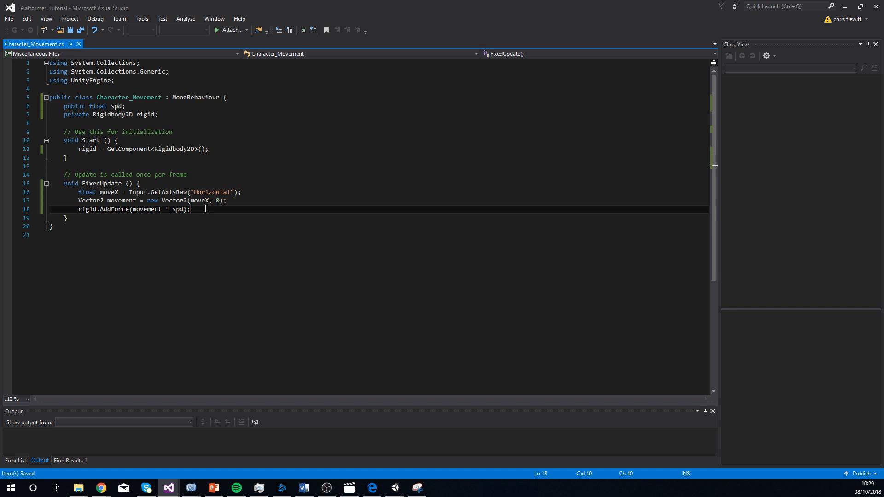
pyautogui.moveTo(201, 200)
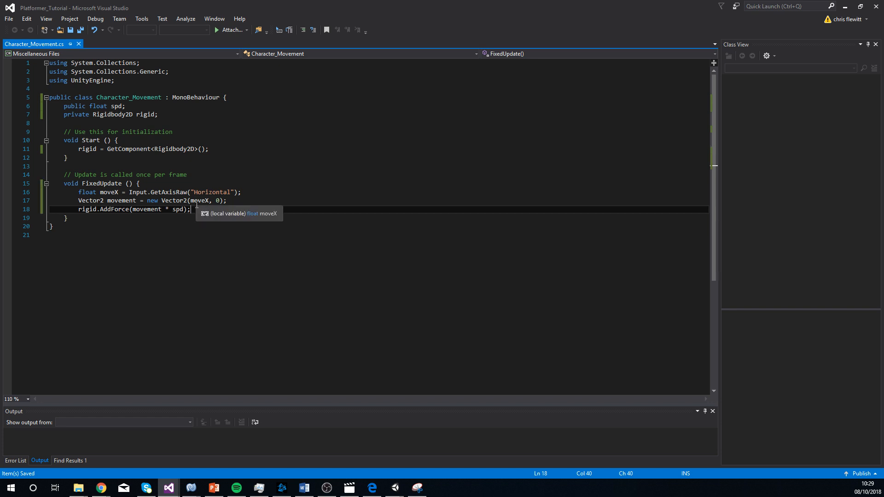
pyautogui.moveTo(845, 9)
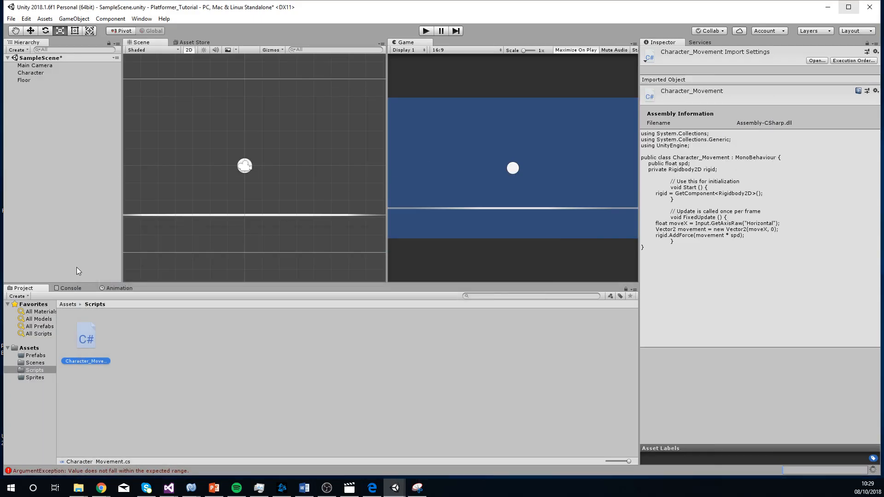
# Add the Character_Movement component to the Character and set Spd to 5.
pyautogui.click(71, 288)
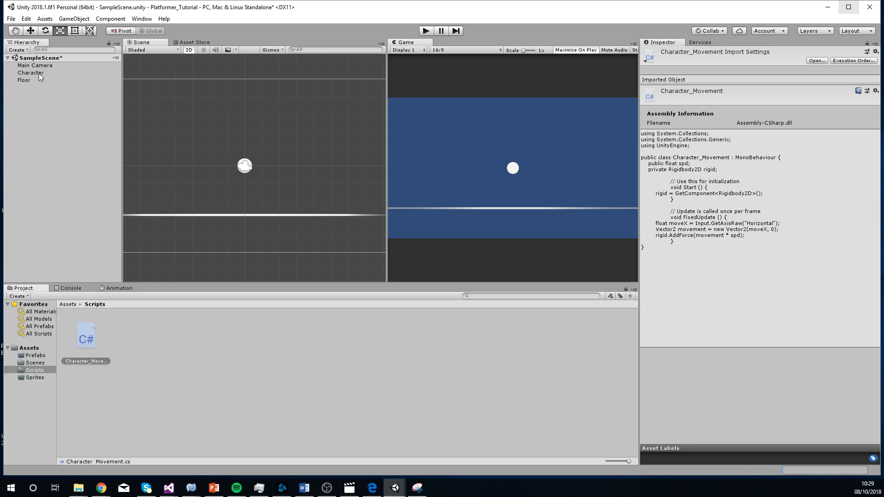
pyautogui.click(30, 72)
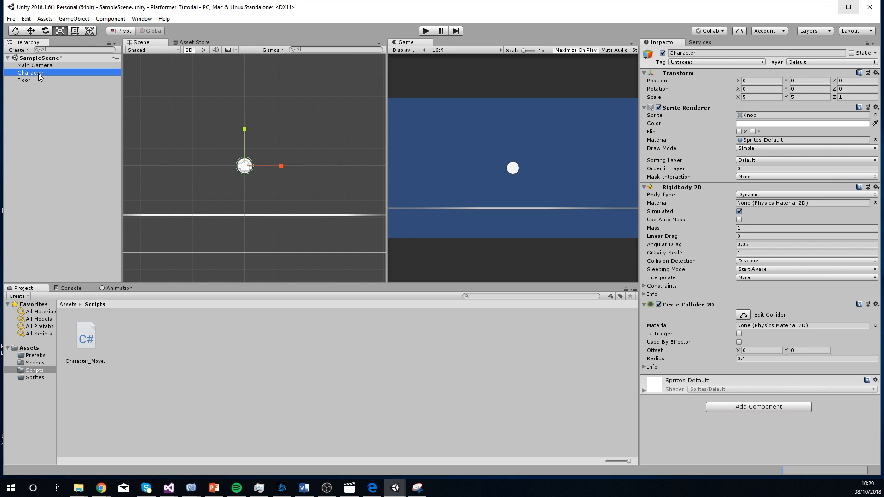
pyautogui.moveTo(23, 333)
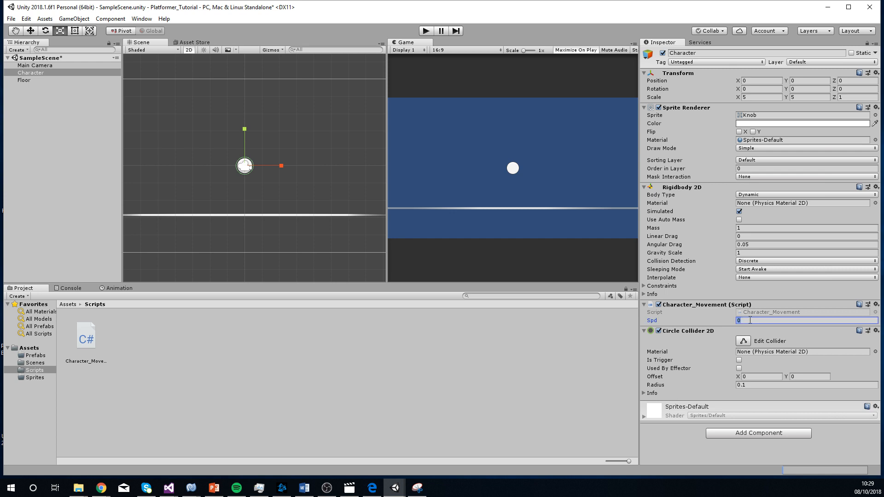
pyautogui.write('2')
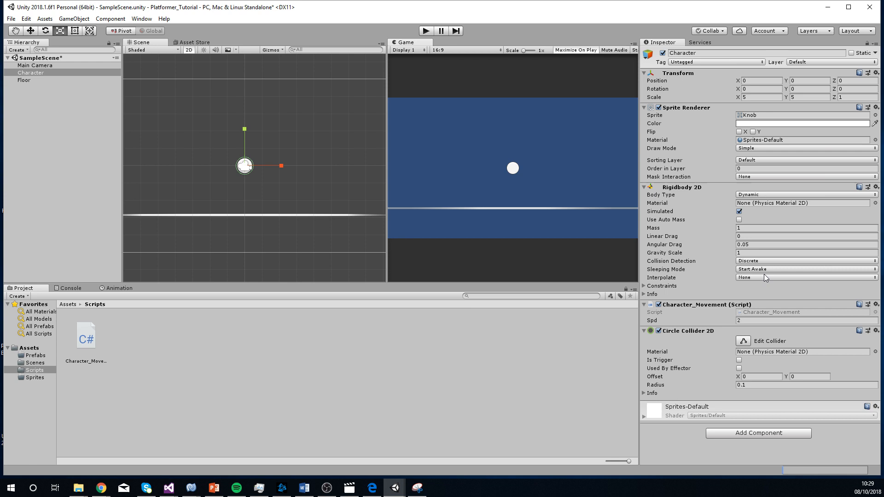
pyautogui.click(806, 321)
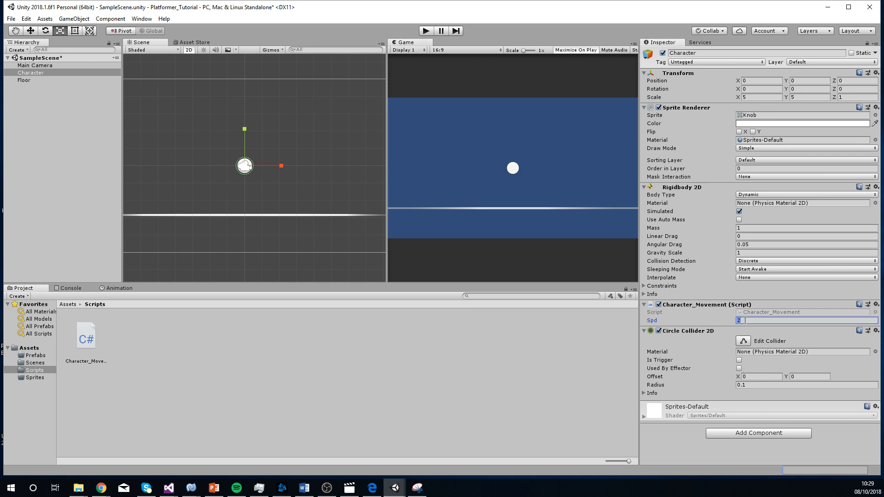
pyautogui.write('5')
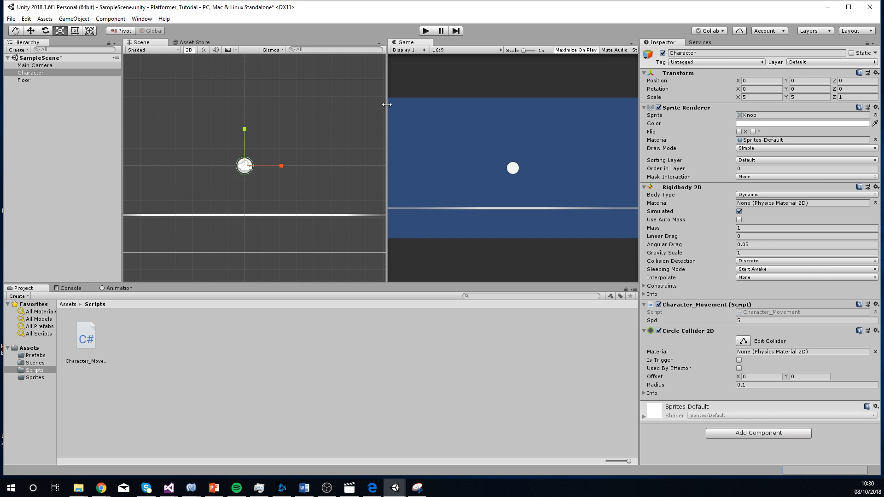
pyautogui.moveTo(642, 288)
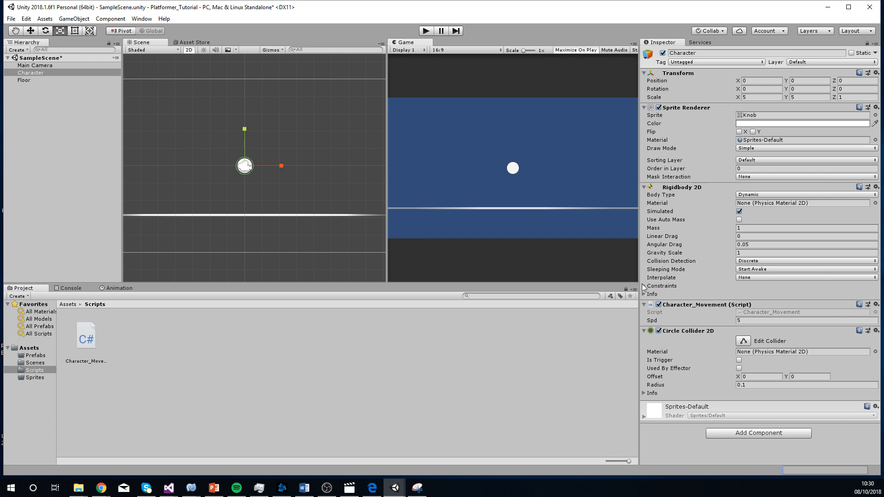
# Freeze Z rotation in the Character's Rigidbody 2D constraints, then stop the play-mode test.
pyautogui.click(643, 285)
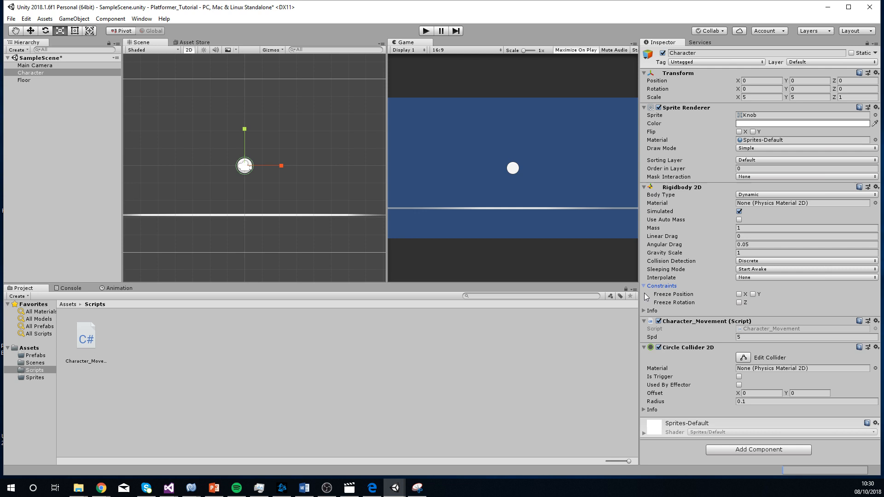
pyautogui.click(739, 302)
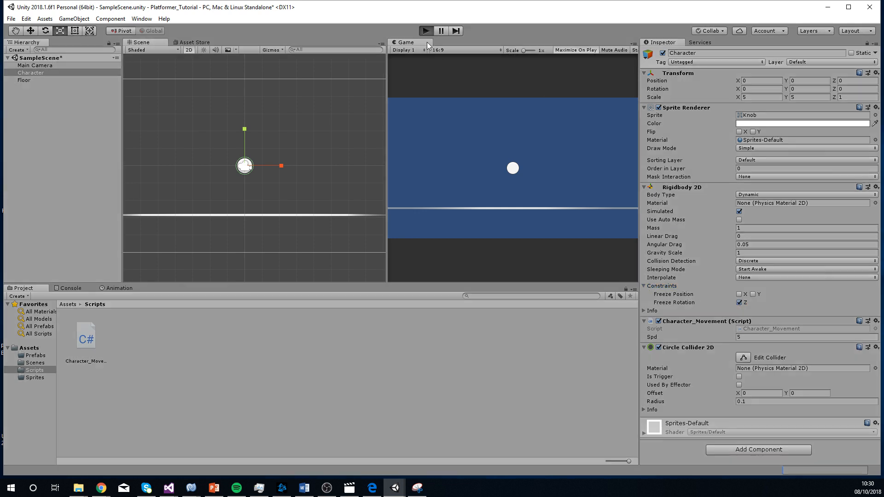
pyautogui.moveTo(586, 163)
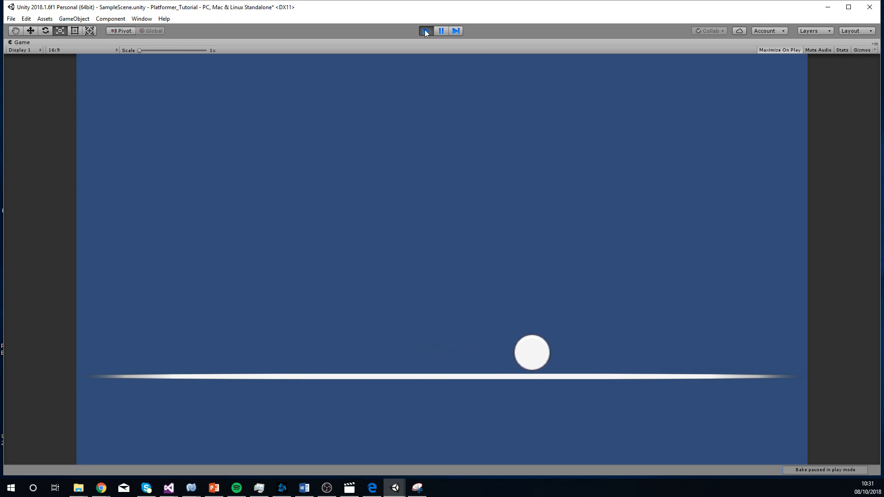
pyautogui.click(425, 30)
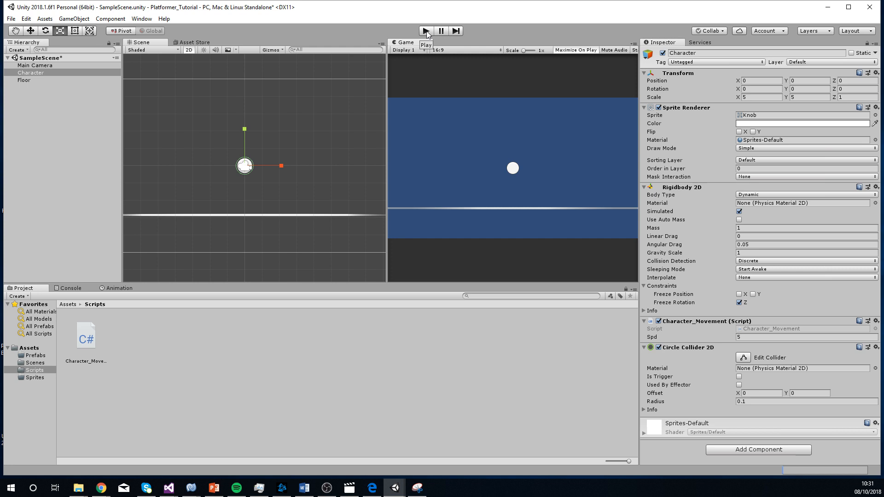